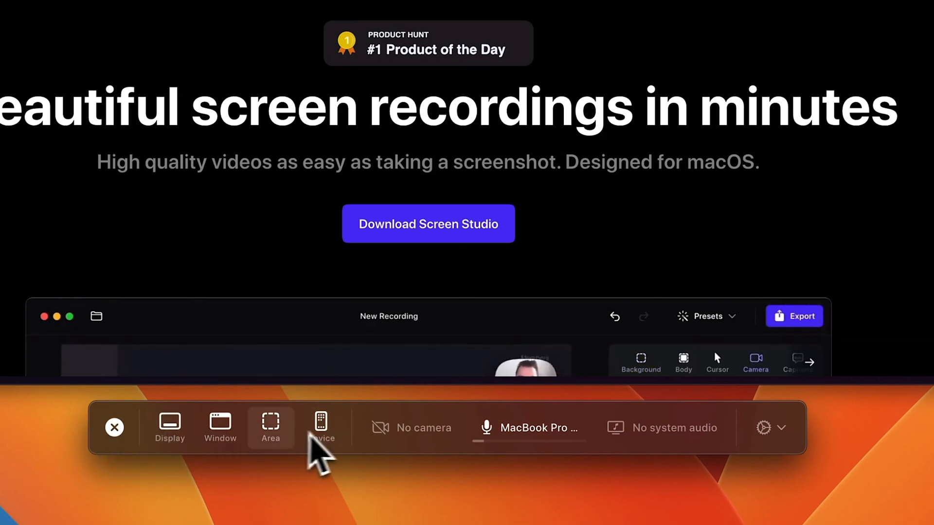
Choose single-window recording of the Arc browser and bring up the 1280 × 720 size presets
click(320, 427)
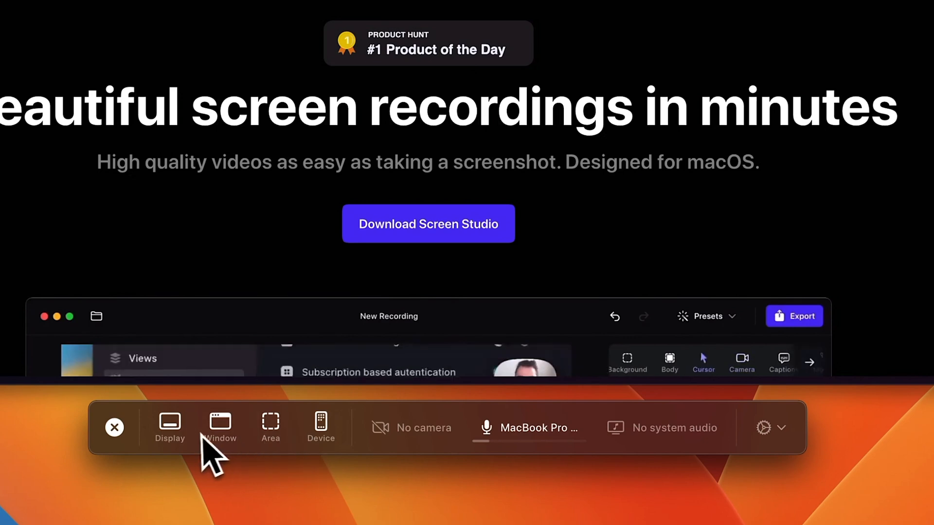
click(170, 424)
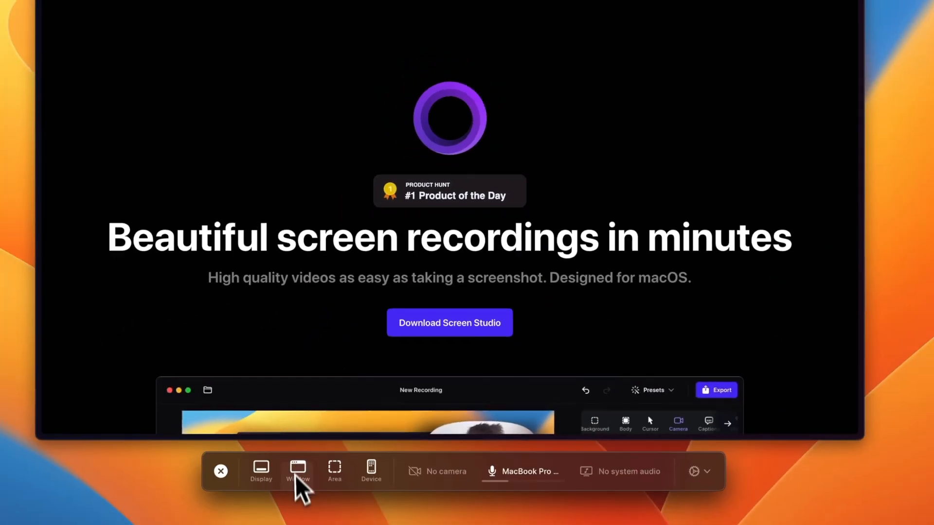
click(298, 471)
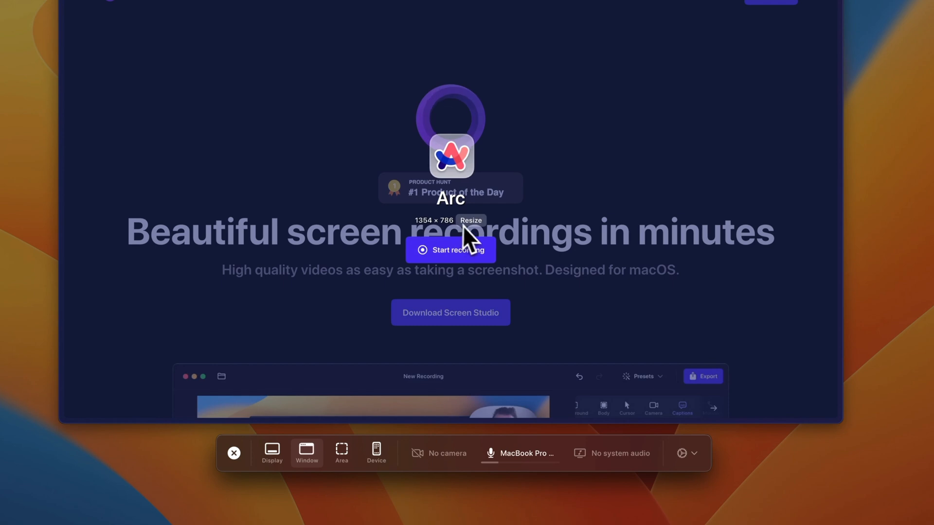
click(471, 221)
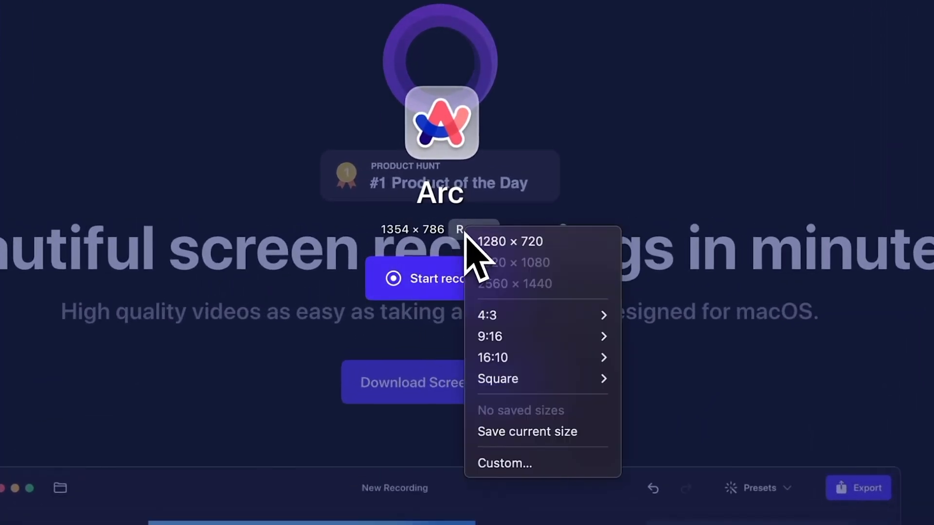
mouse_move(524, 357)
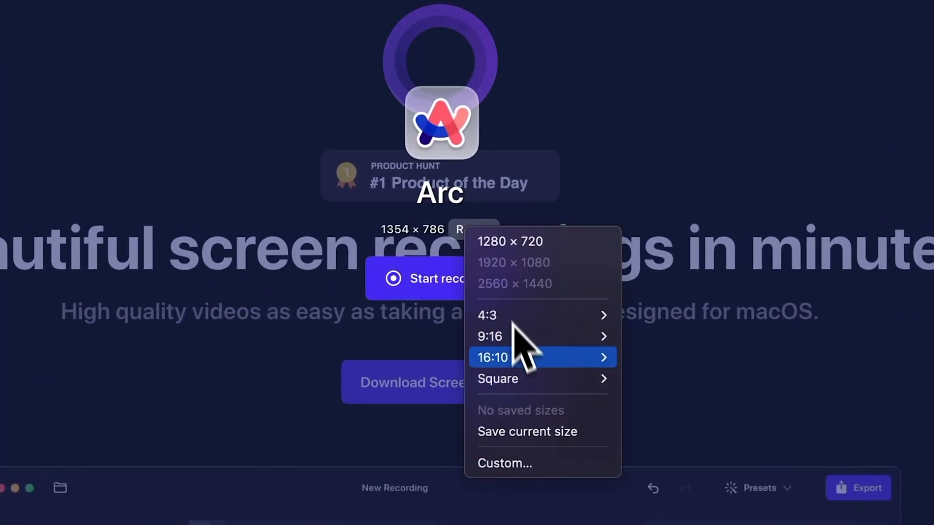
mouse_move(488, 315)
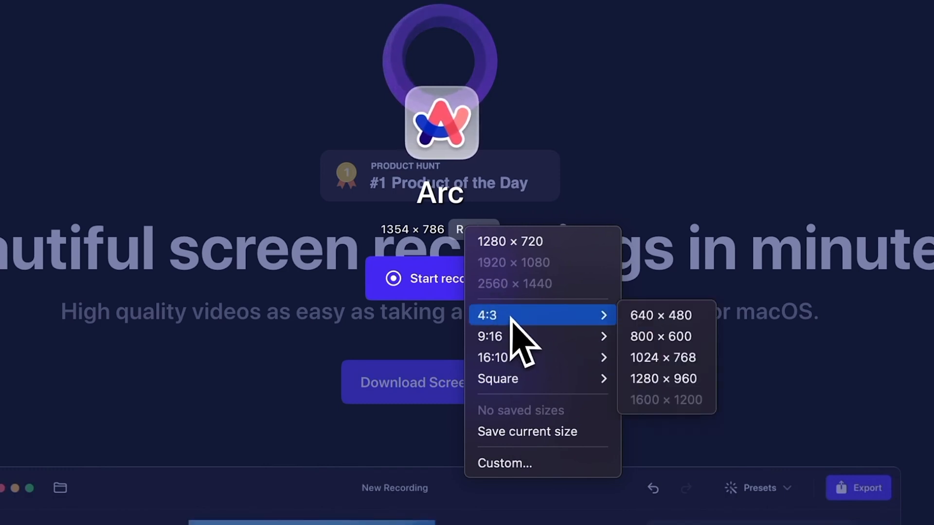
mouse_move(530, 342)
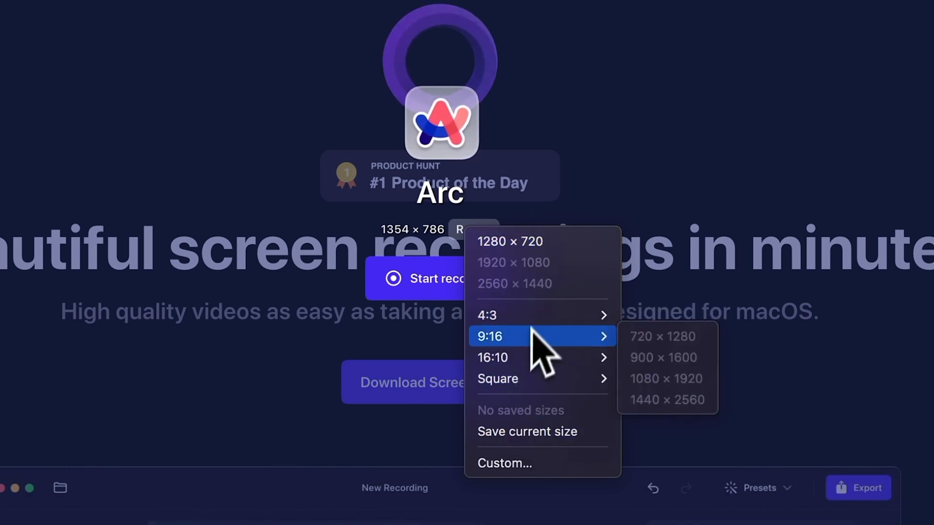
mouse_move(539, 256)
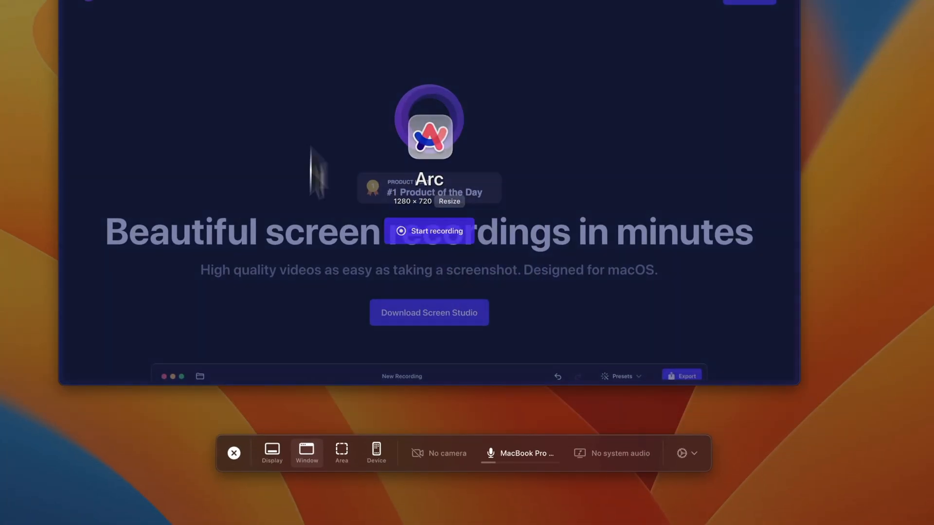
Select the FaceTime HD Camera as webcam and review recording options like countdown duration
click(341, 452)
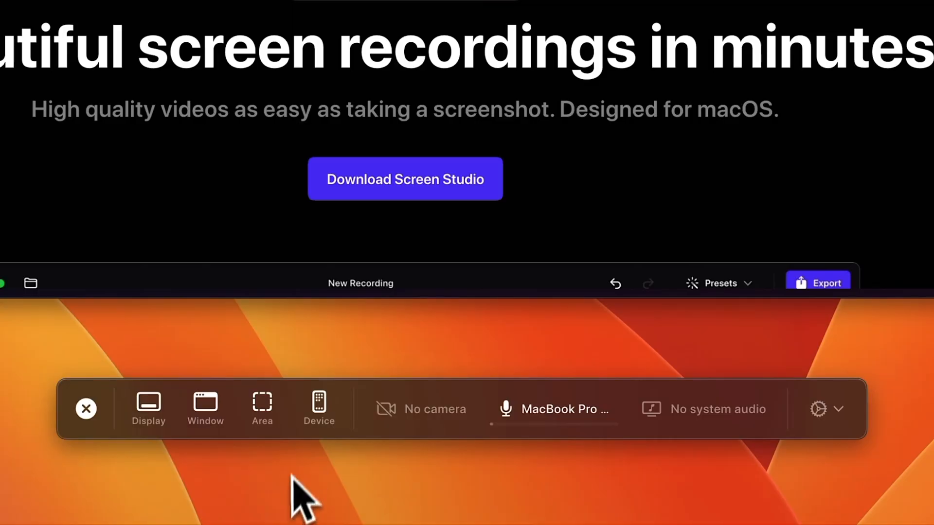
click(319, 407)
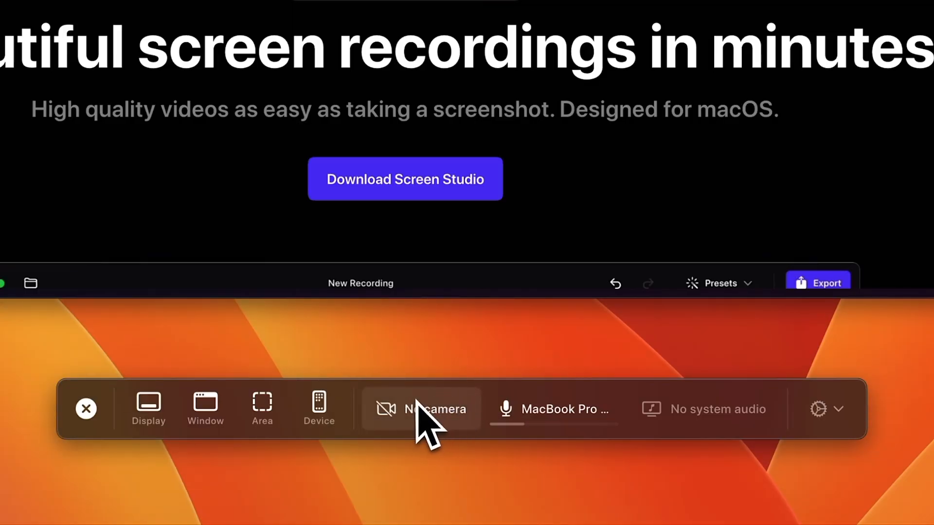
click(422, 409)
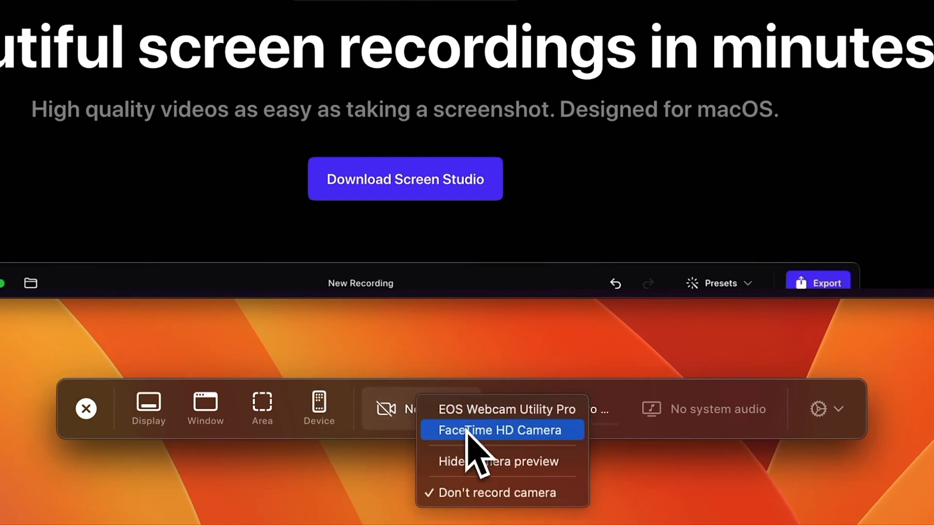
click(498, 431)
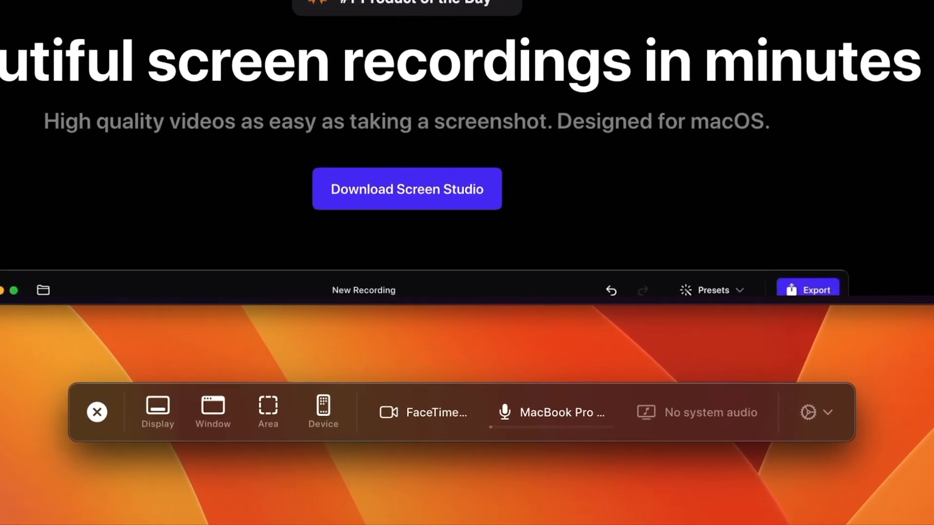
click(550, 413)
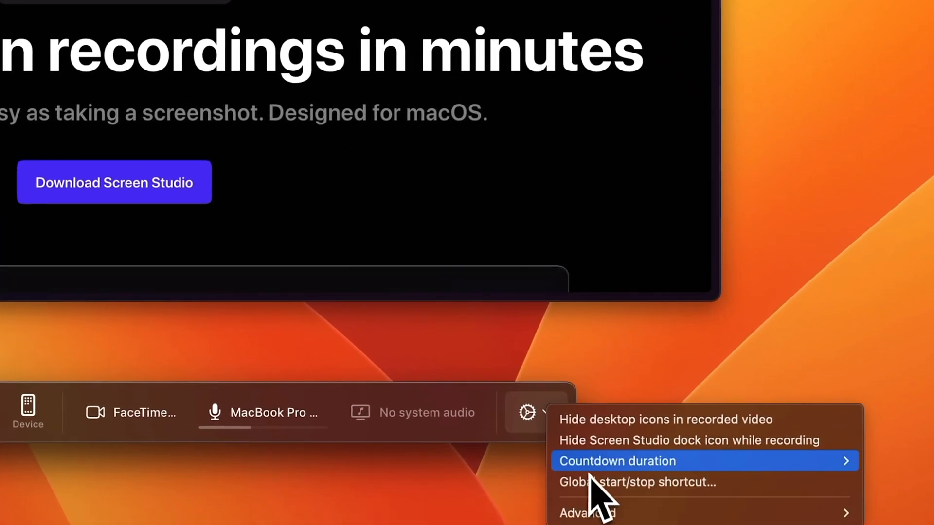
mouse_move(685, 458)
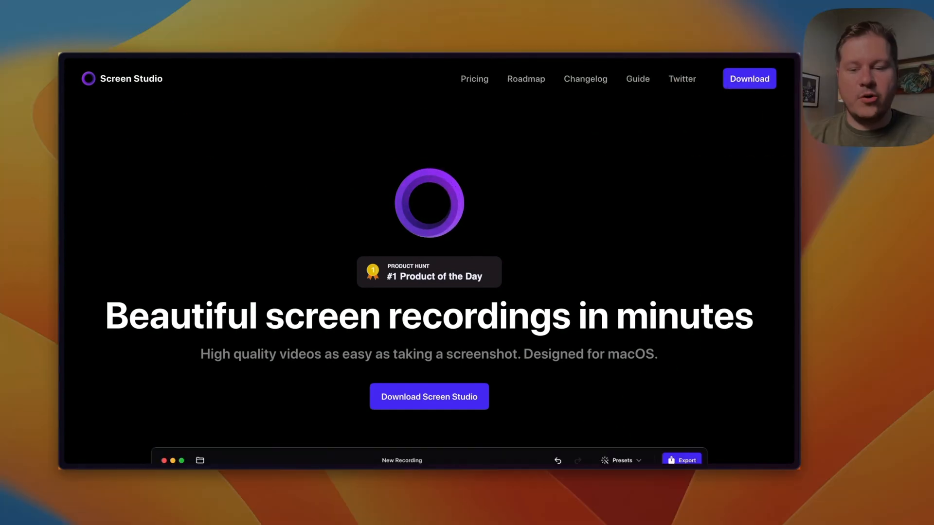
mouse_move(561, 405)
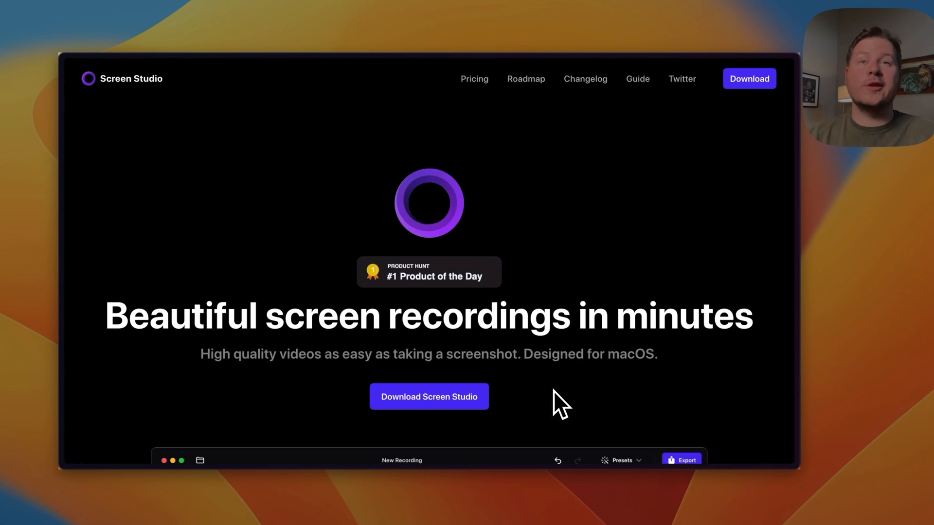
mouse_move(513, 363)
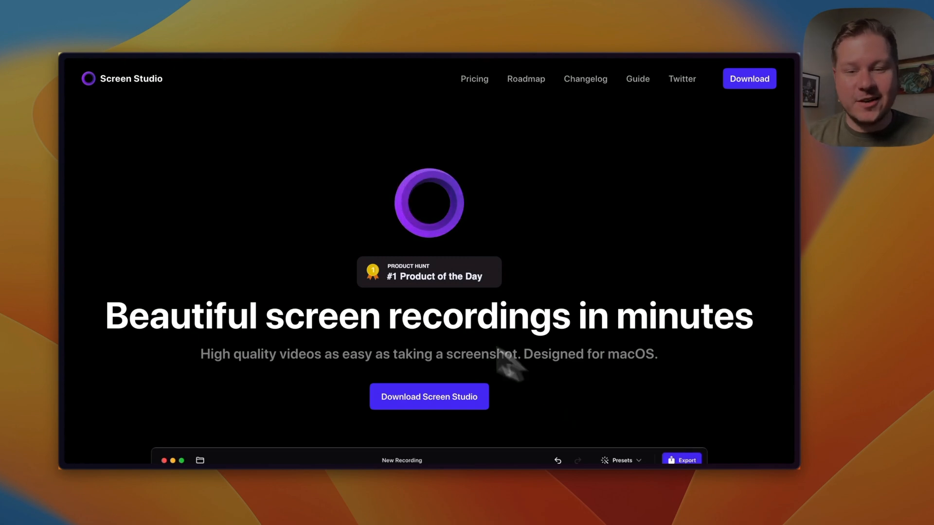
mouse_move(427, 283)
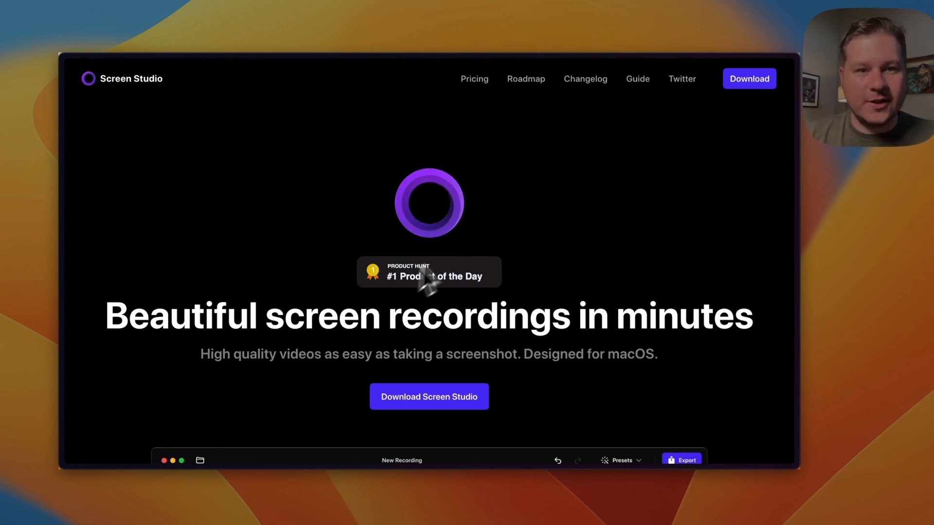
Scroll the Screen Studio website from its headline down to the pricing plans while recording
scroll(down, 3)
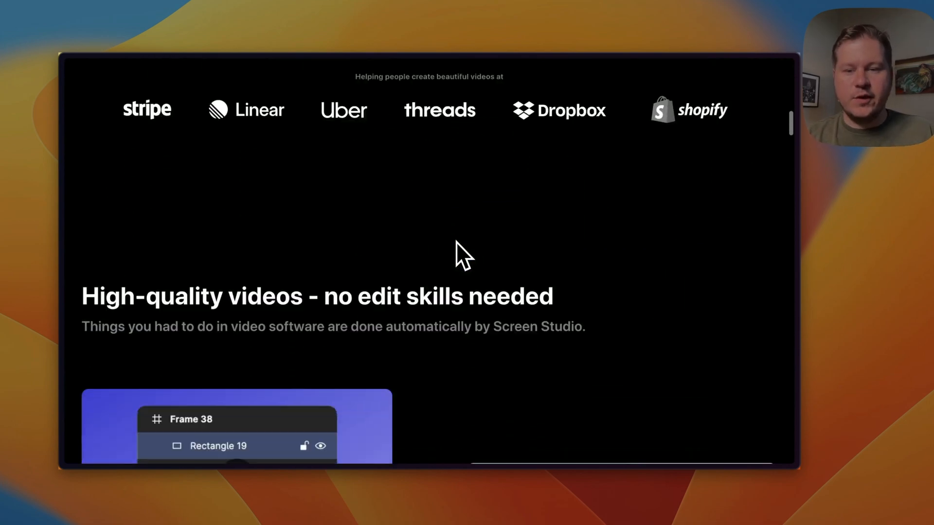
scroll(down, 3)
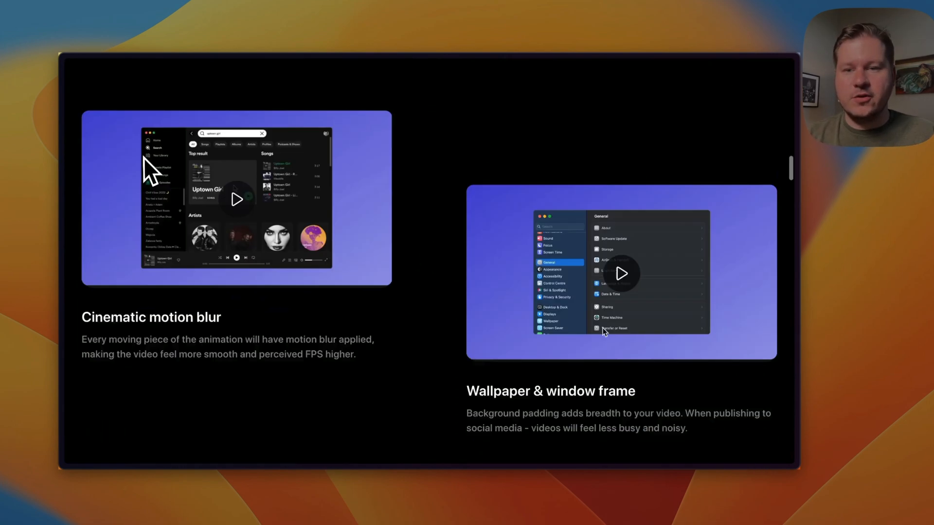
scroll(down, 3)
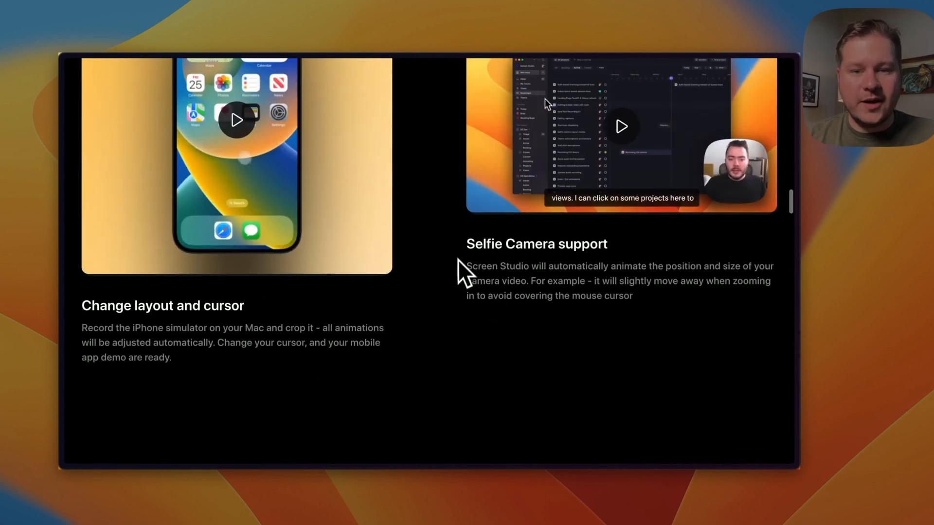
mouse_move(607, 259)
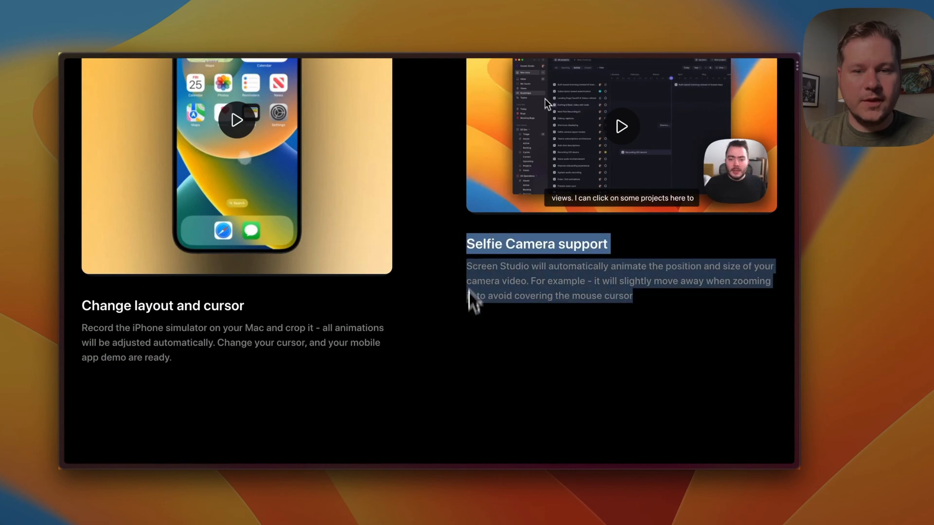
scroll(down, 3)
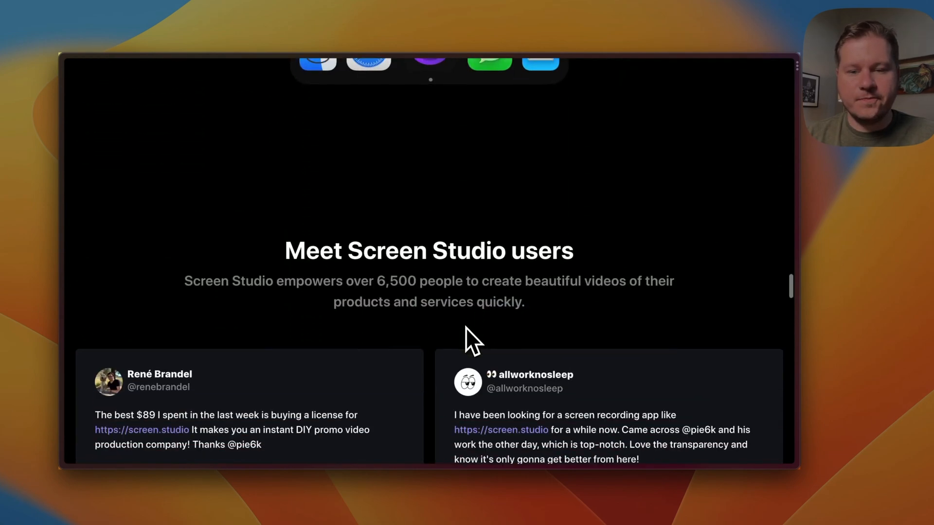
scroll(down, 3)
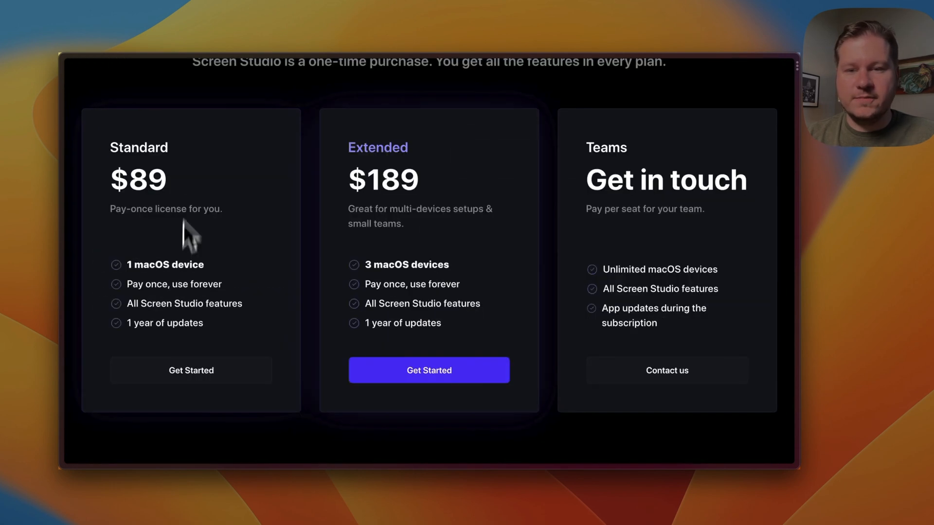
mouse_move(404, 296)
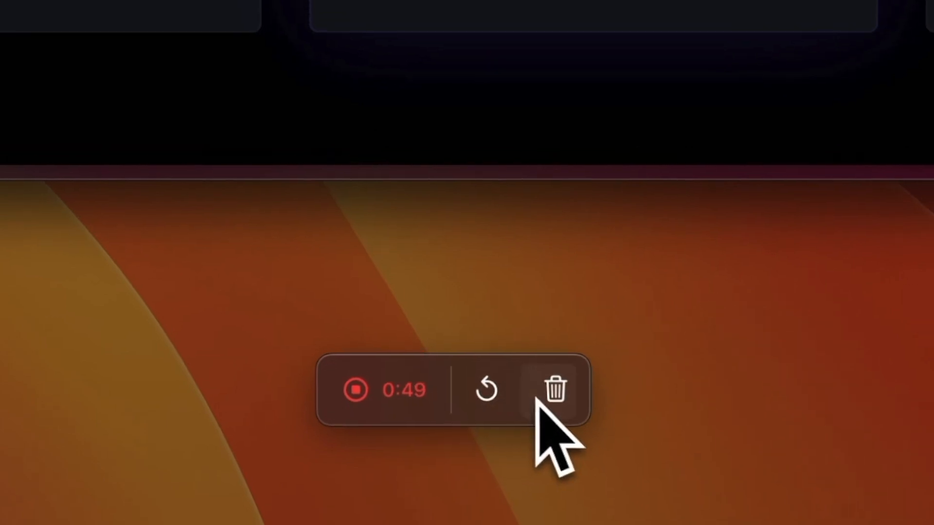
Switch the clip's aspect ratio to Vertical 9:16 and play it back to preview
click(354, 390)
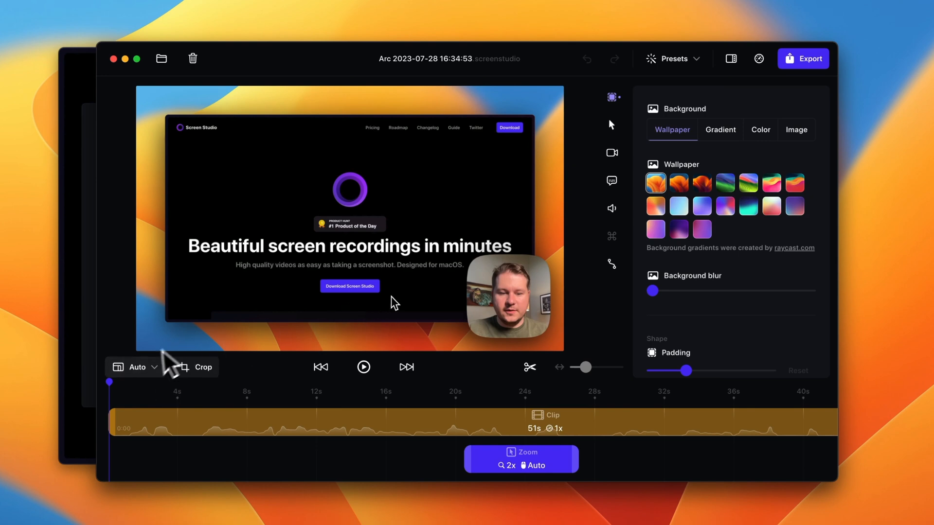
click(136, 367)
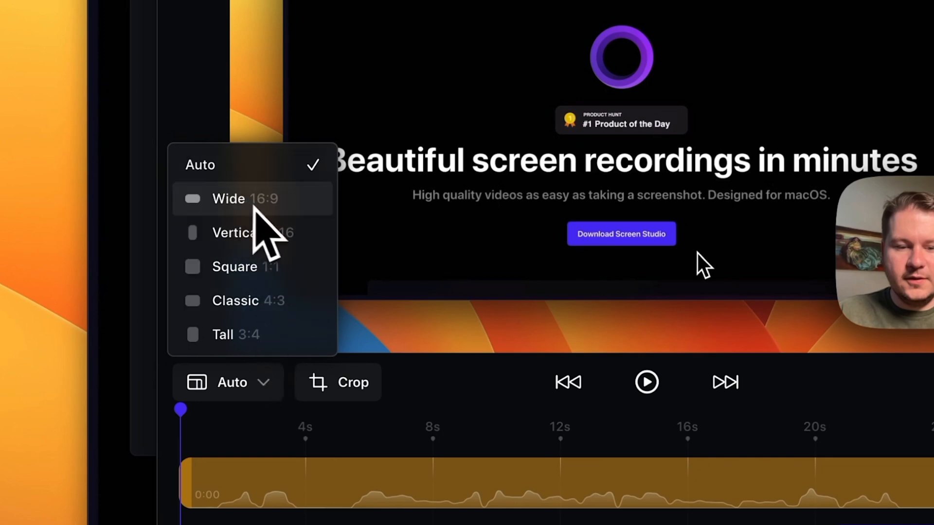
mouse_move(298, 250)
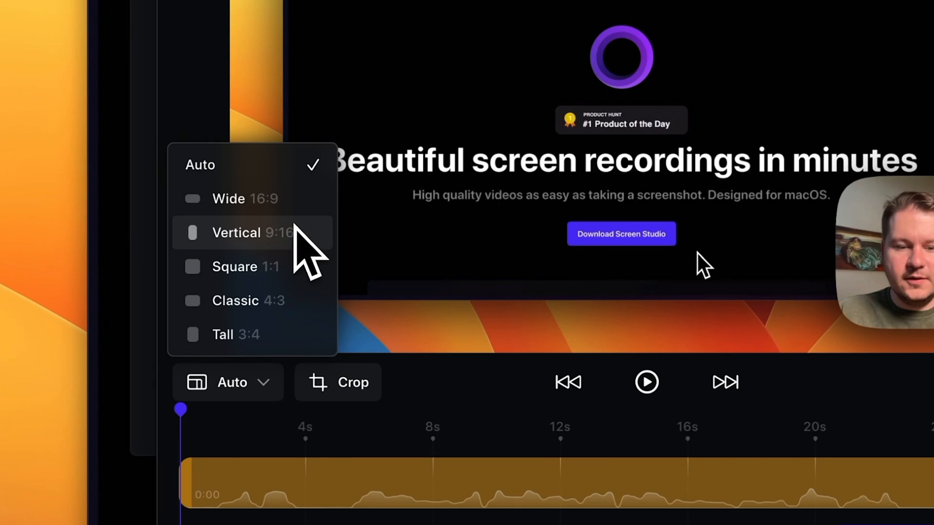
click(236, 233)
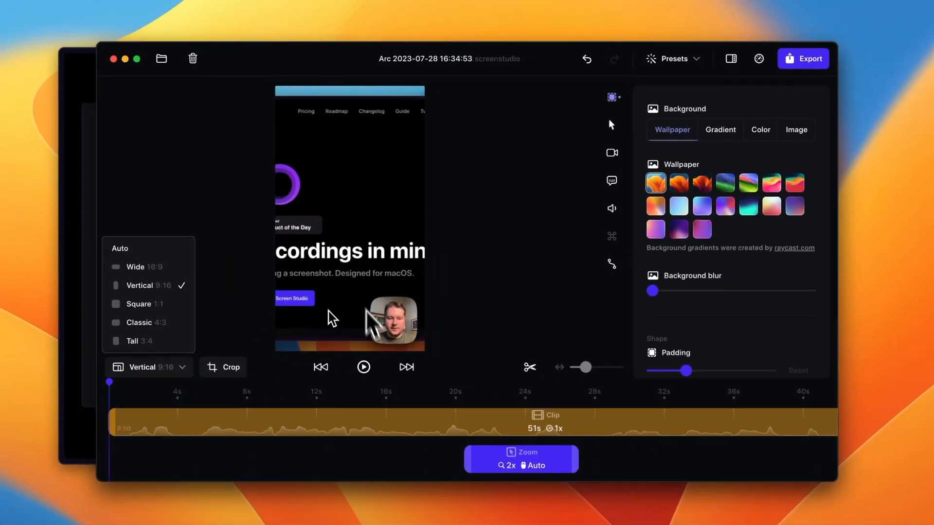
mouse_move(379, 339)
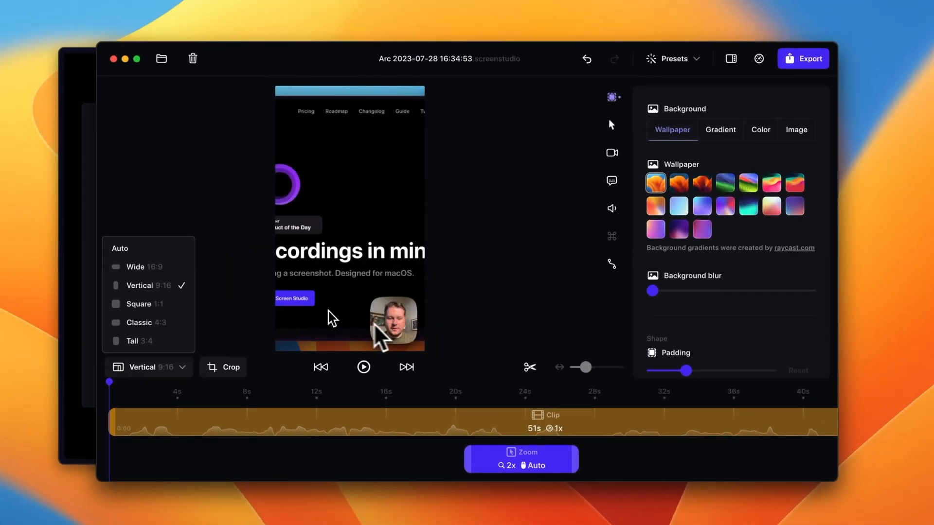
click(611, 208)
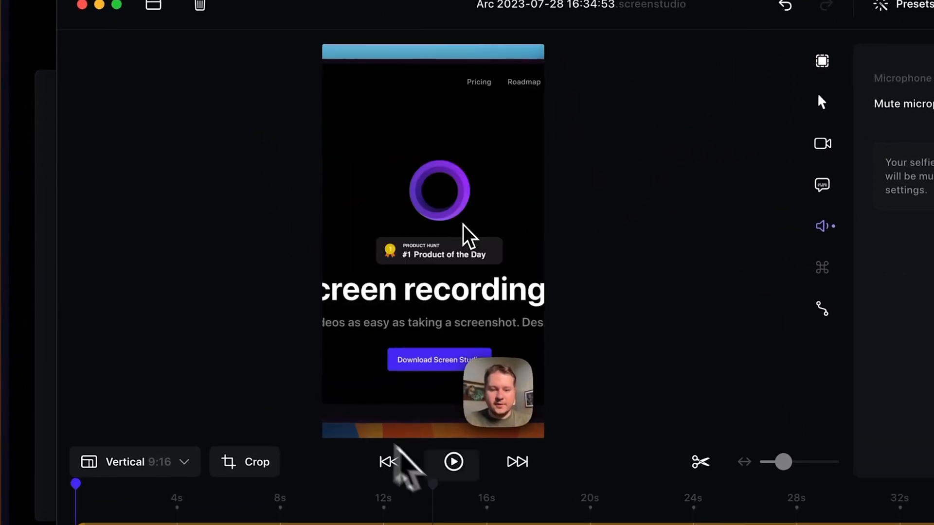
click(453, 461)
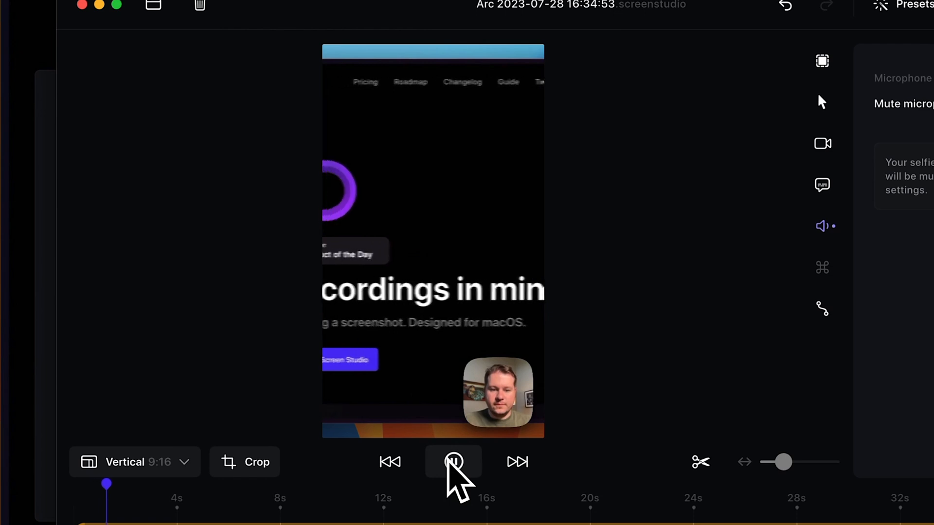
click(454, 461)
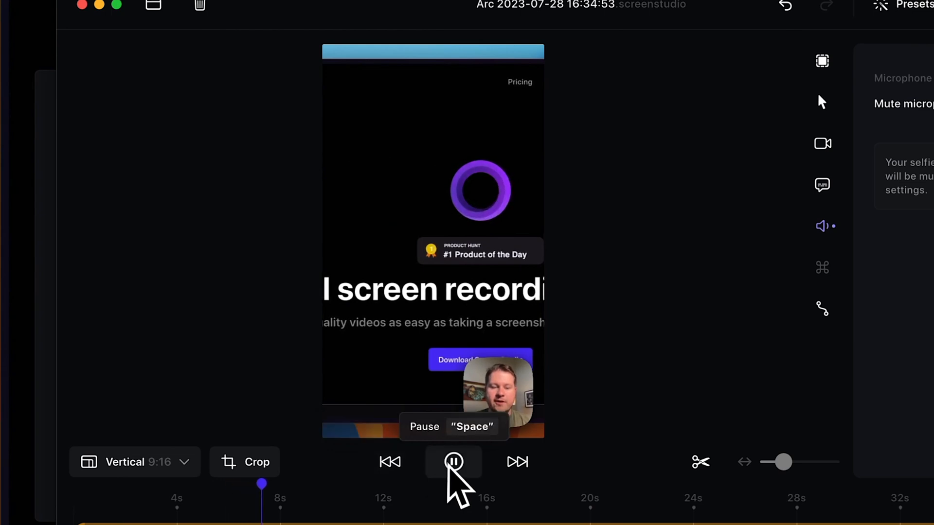
Stop playback, restore Wide 16:9 and confirm the full uncropped frame
click(455, 461)
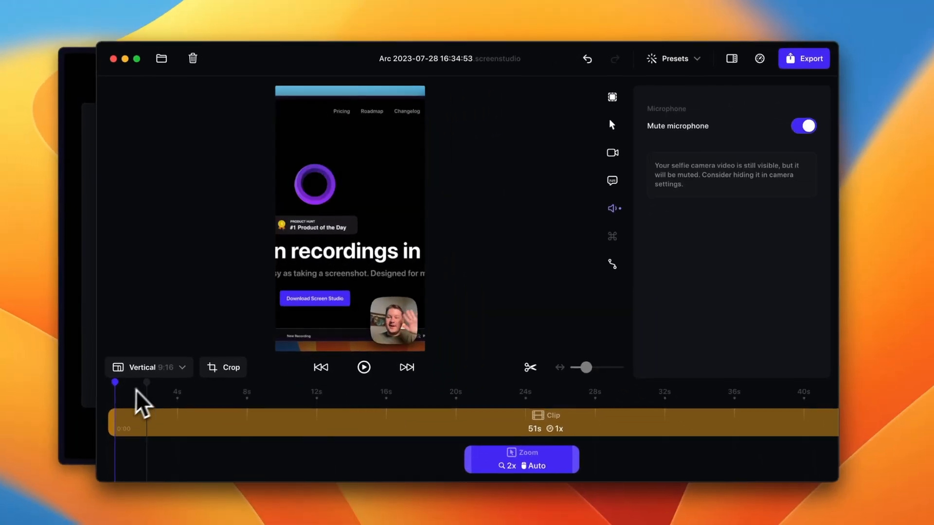
click(143, 367)
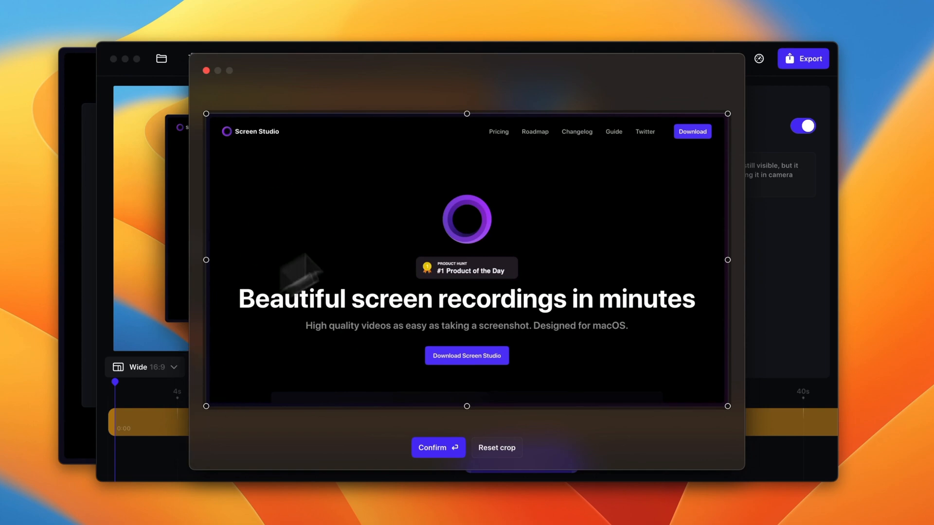
click(437, 448)
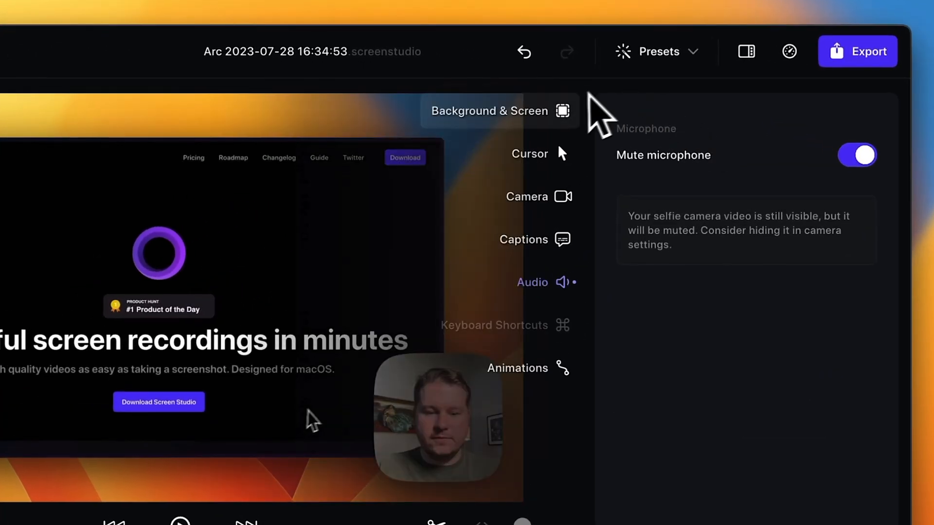
mouse_move(561, 126)
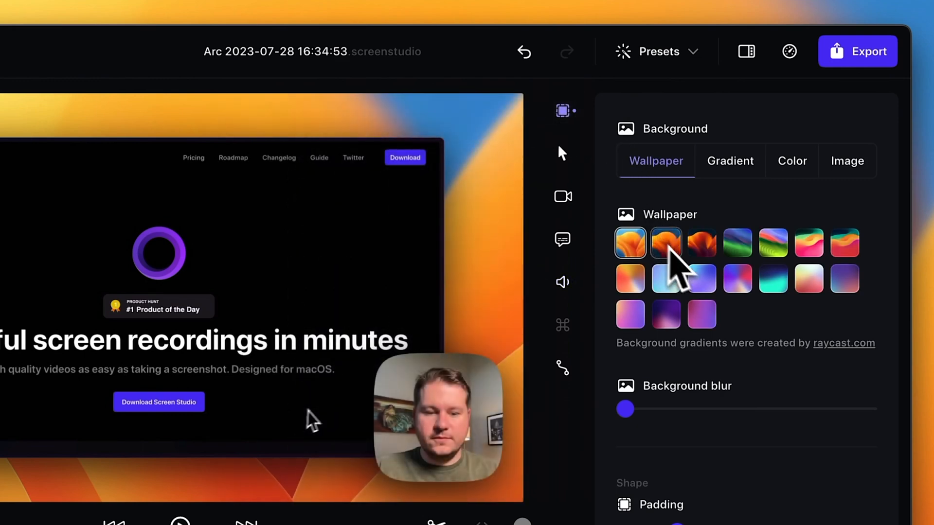
Try purple and pink wallpapers, two gradient presets and the image option, then settle on the green-purple wallpaper
click(666, 314)
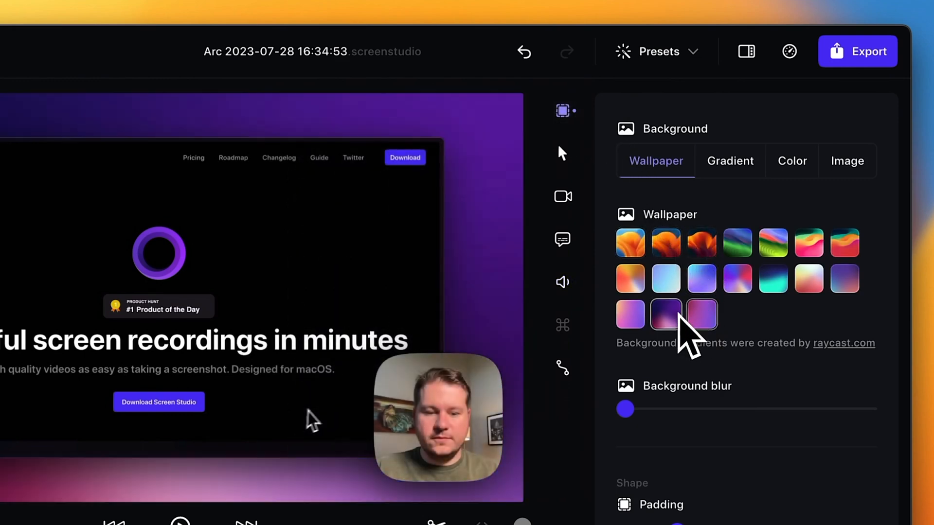
click(738, 278)
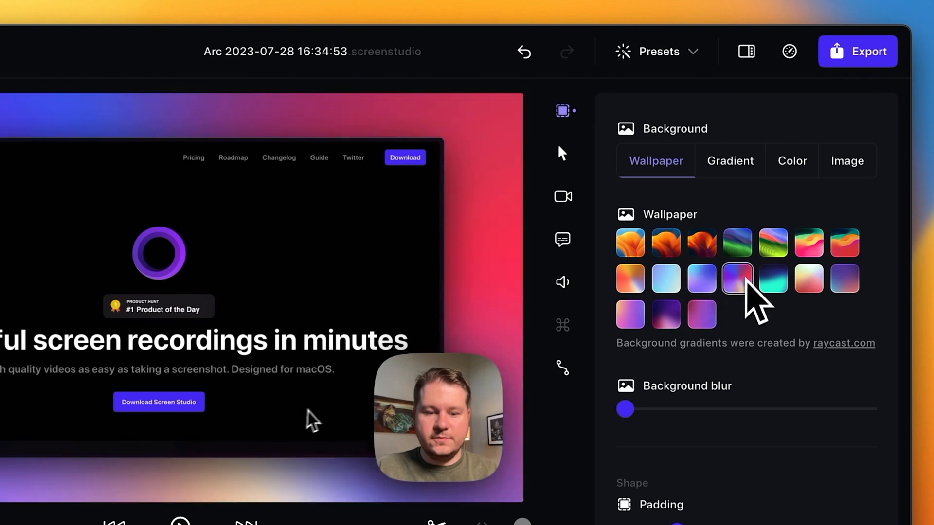
click(730, 160)
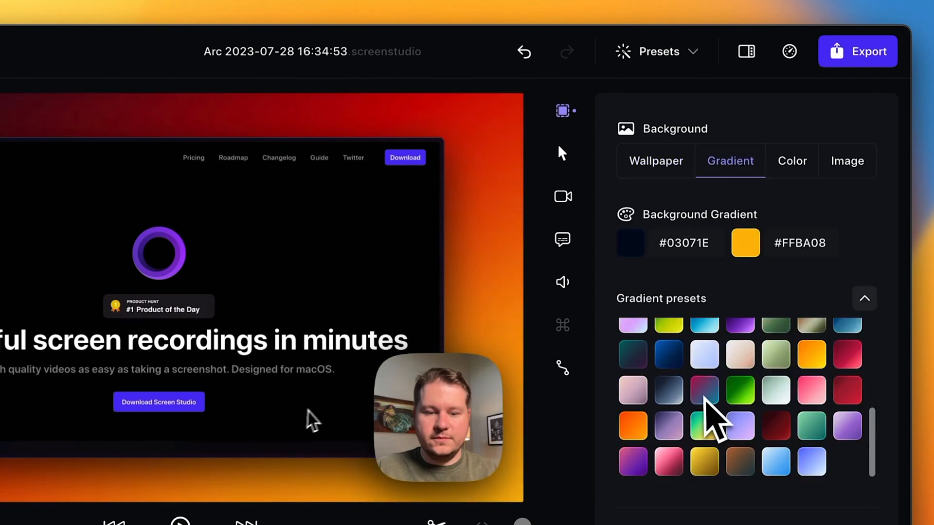
click(792, 160)
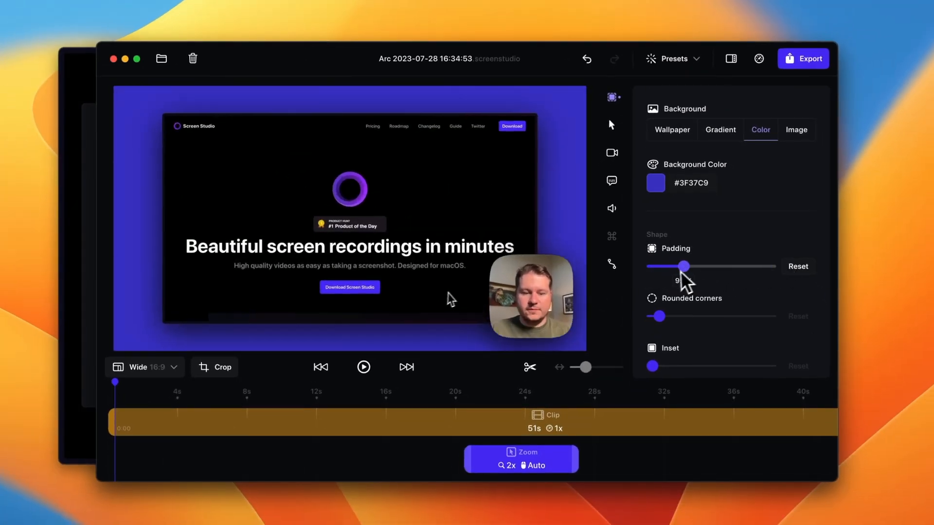
click(797, 129)
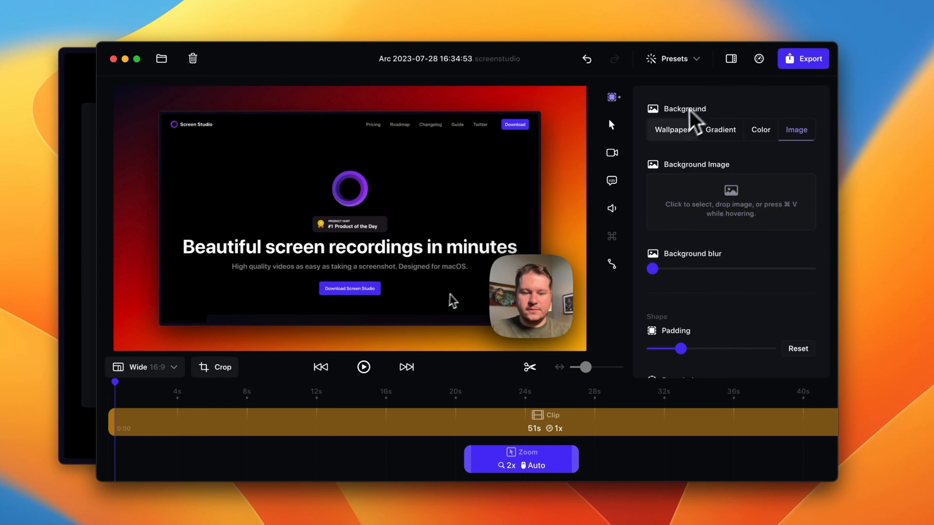
click(671, 130)
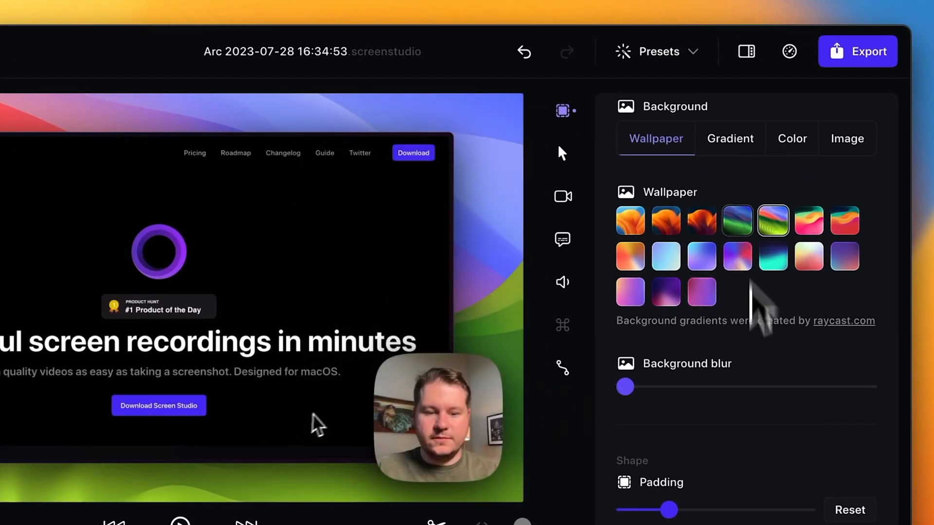
scroll(down, 3)
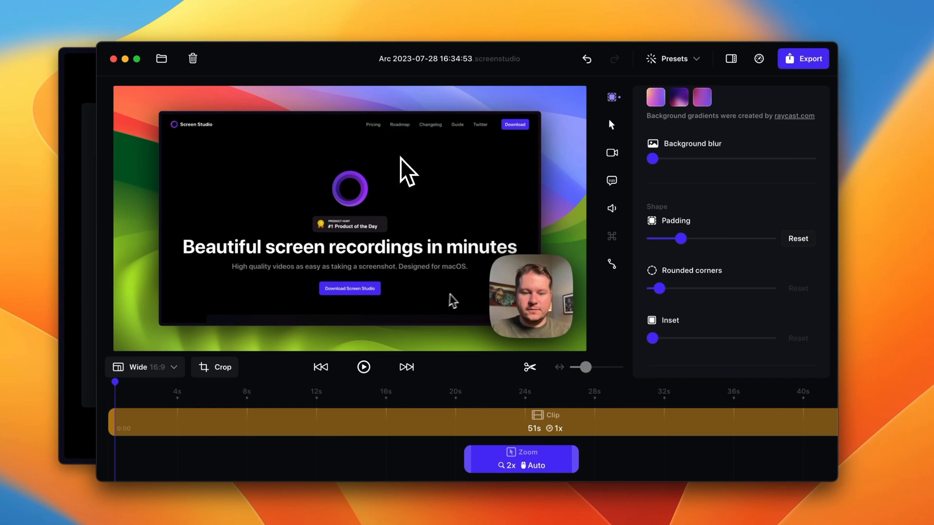
mouse_move(709, 221)
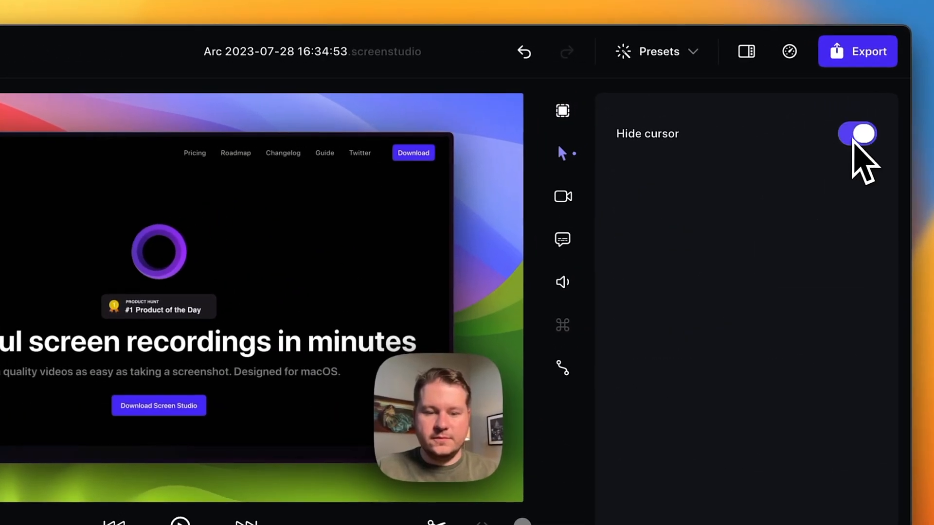
Unhide the cursor, try the touch style, return to the macOS cursor and hide it when idle
click(857, 133)
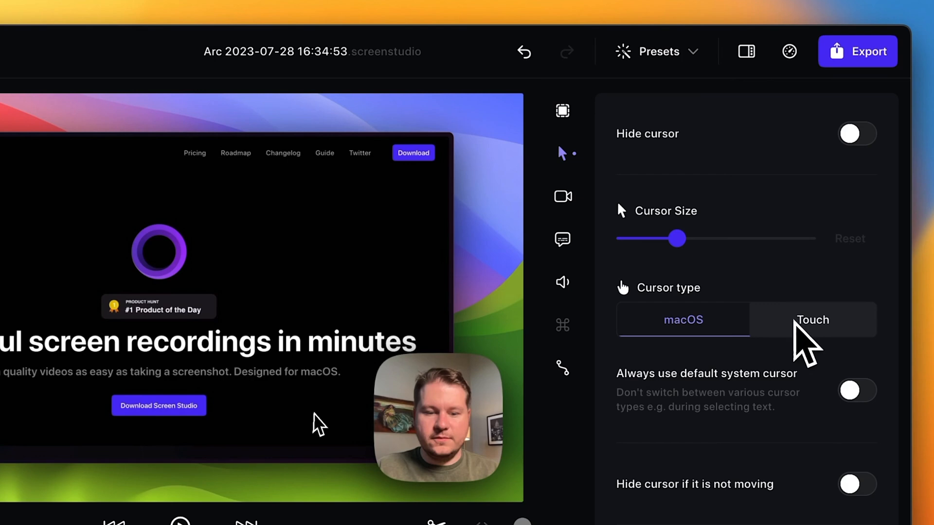
click(812, 320)
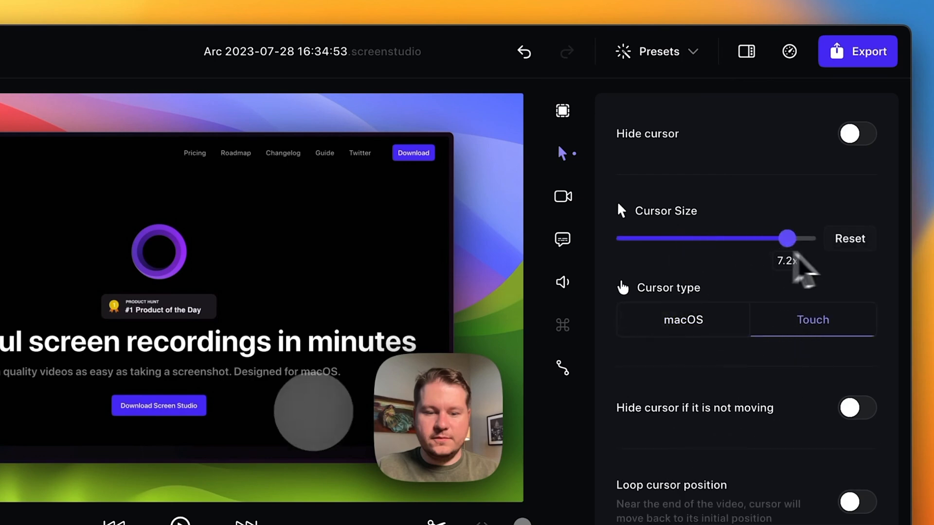
click(684, 320)
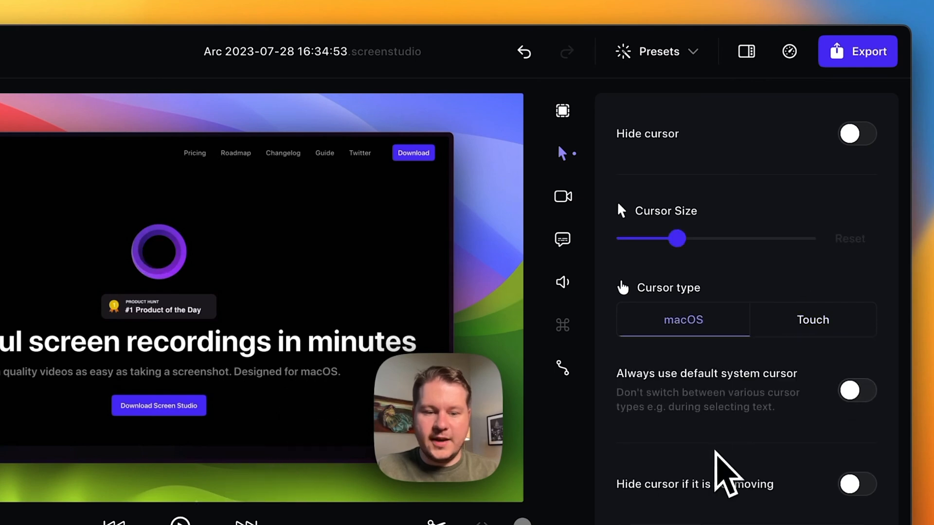
scroll(down, 3)
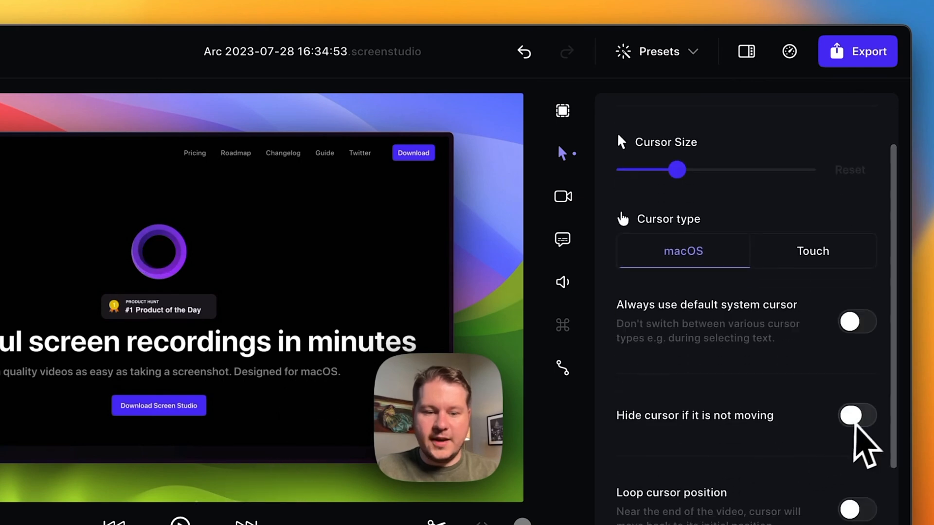
click(857, 415)
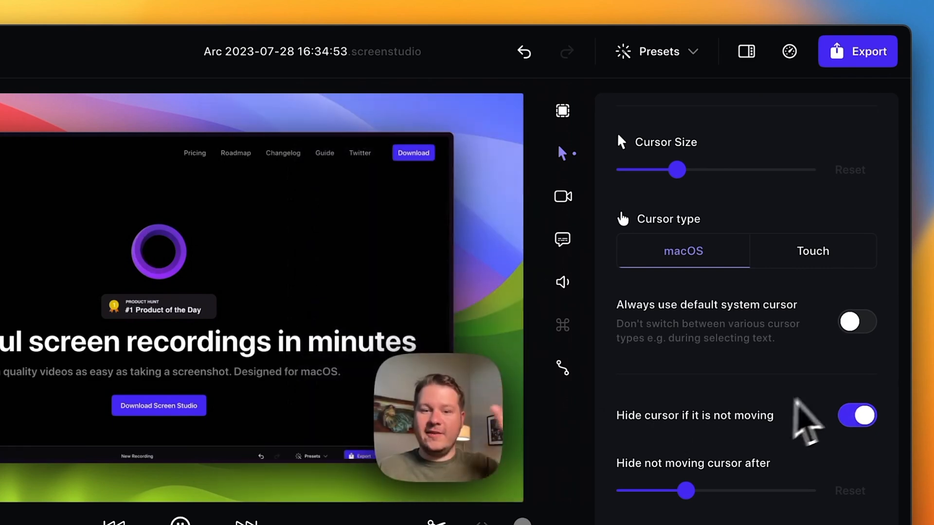
Scroll down the cursor settings and expand the Advanced section
scroll(down, 3)
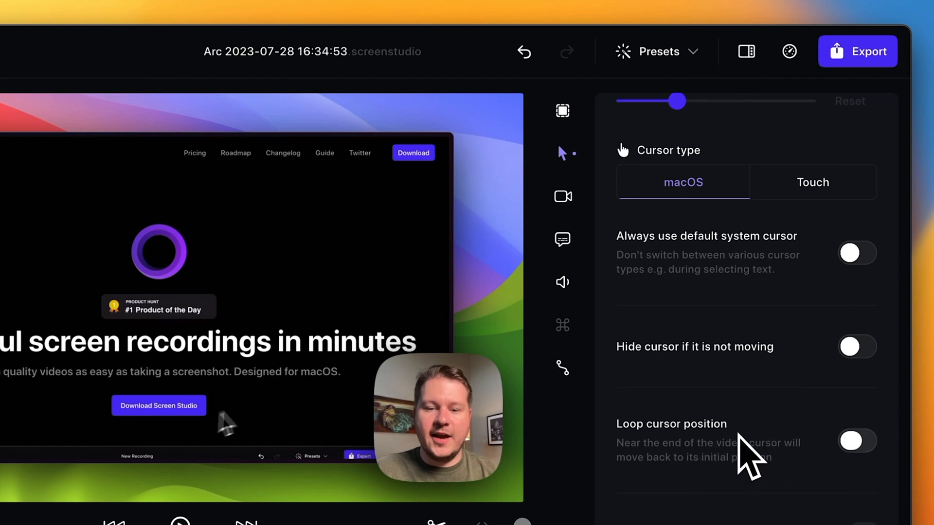
scroll(down, 3)
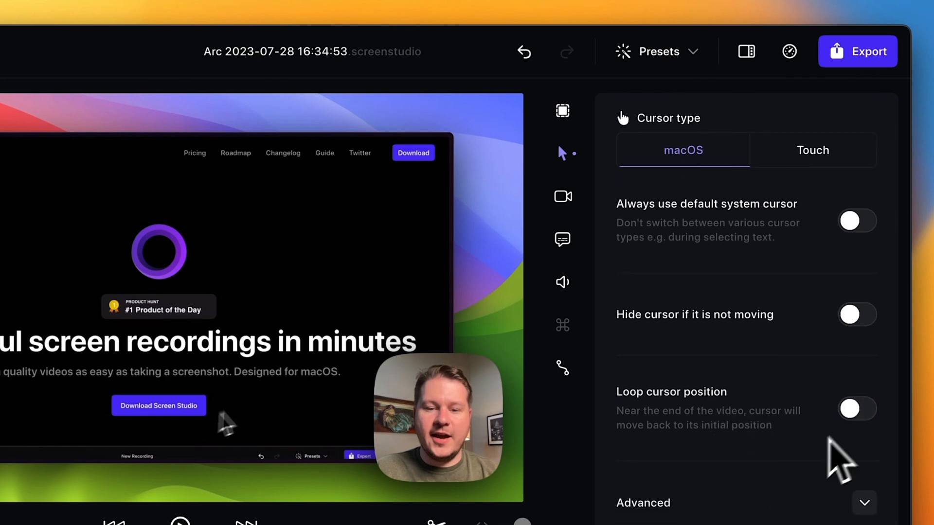
mouse_move(691, 429)
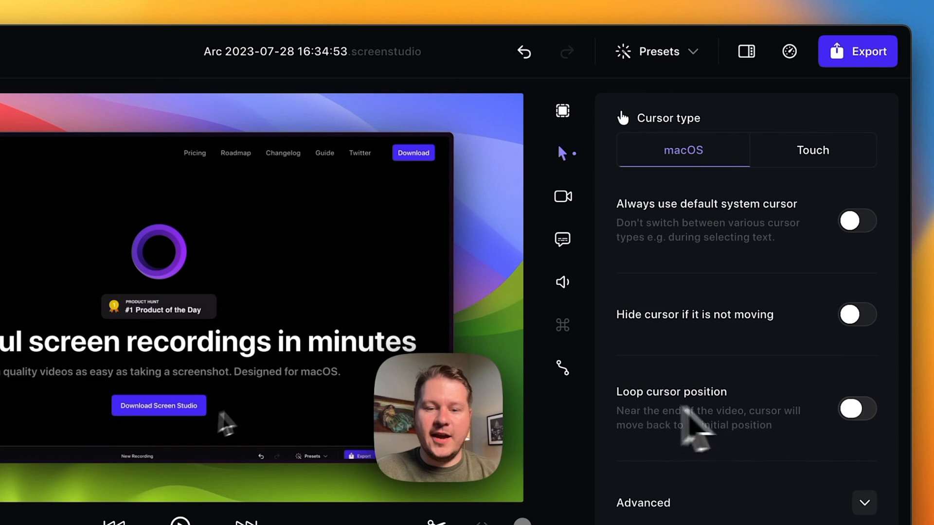
mouse_move(746, 482)
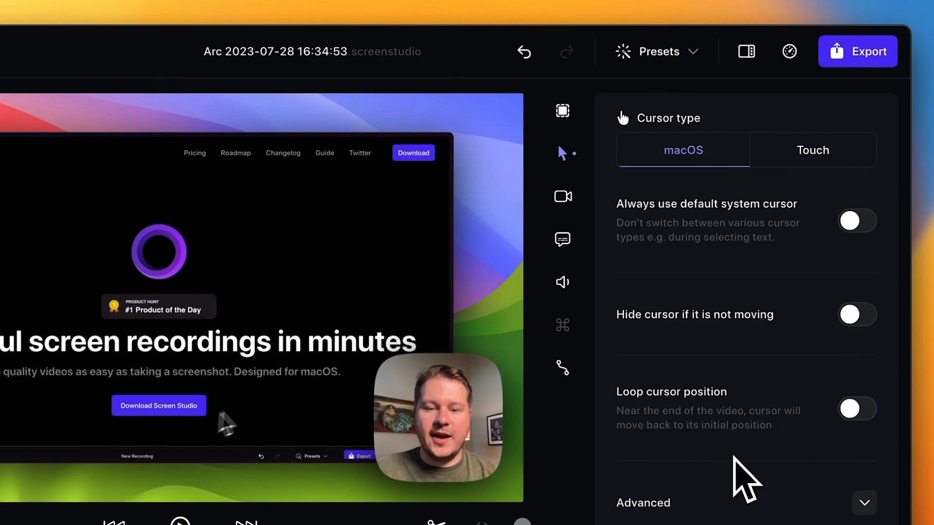
scroll(down, 3)
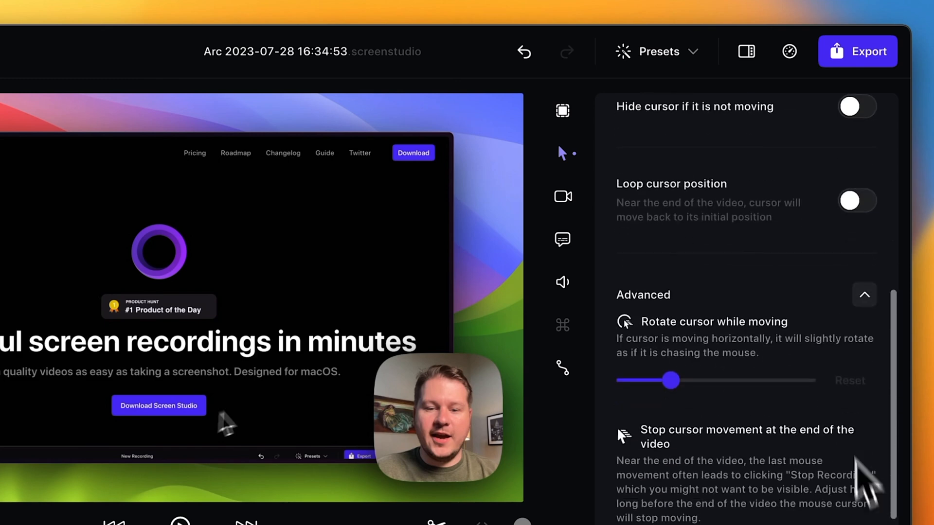
scroll(down, 3)
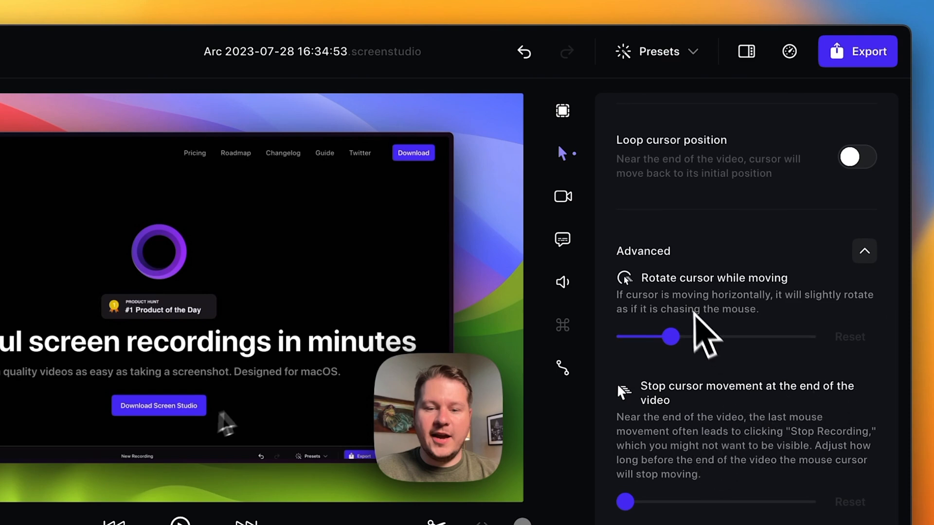
click(561, 196)
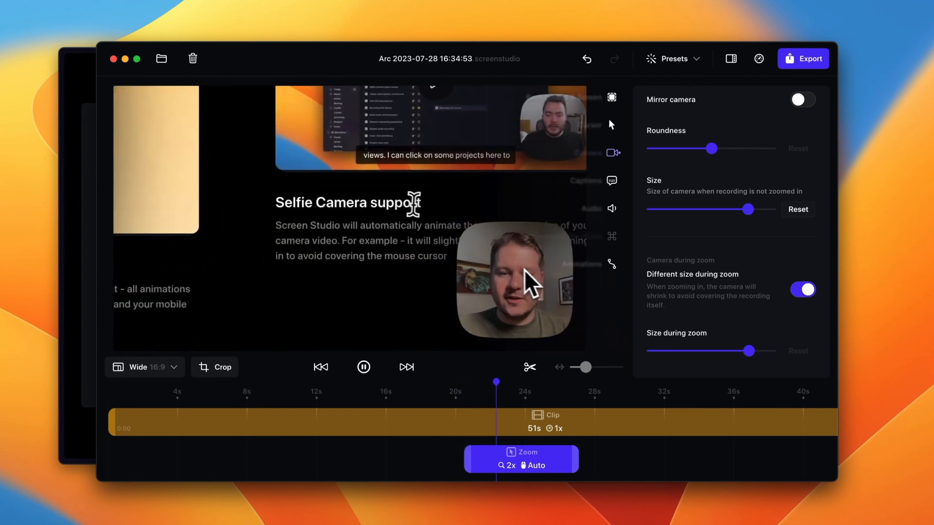
Show the Camera settings scrolled to the Position grid with the bottom-right spot selected
click(363, 366)
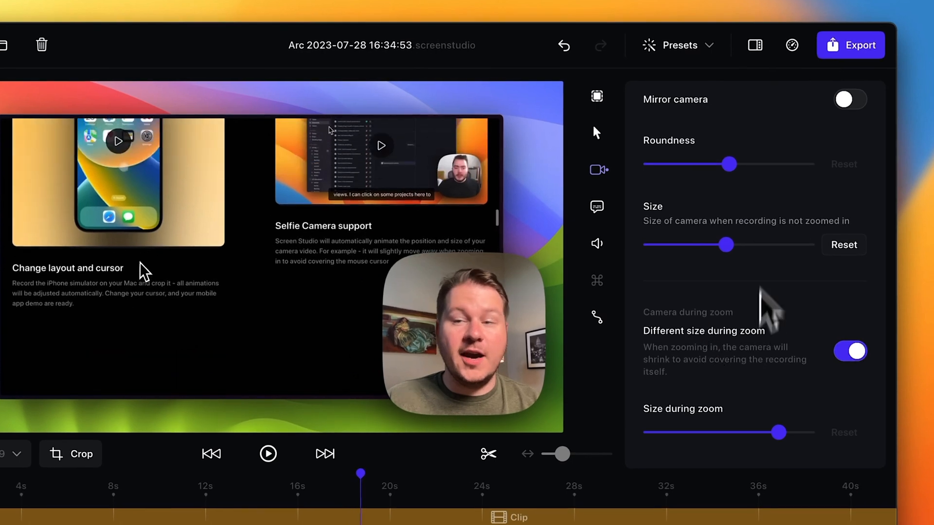
scroll(up, 3)
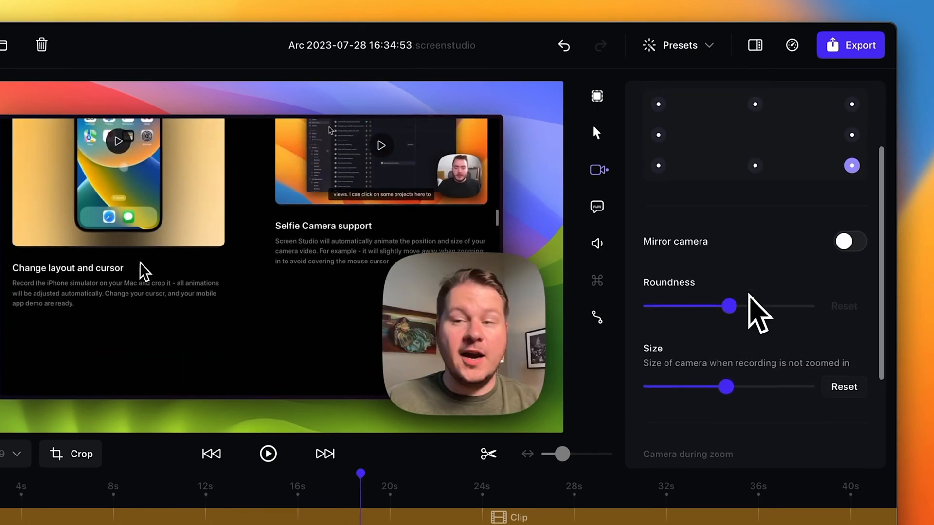
scroll(up, 3)
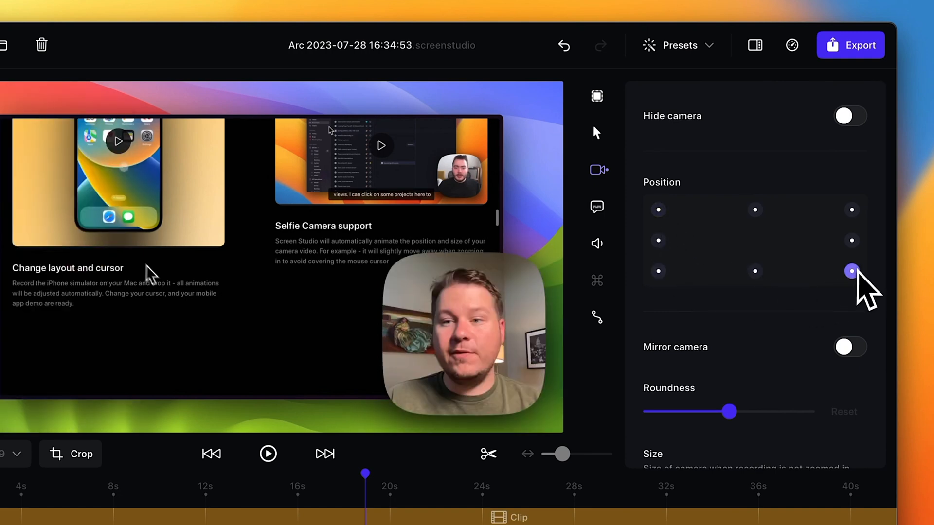
Generate a caption transcript with the Small AI model and play the video to preview the captions
click(596, 206)
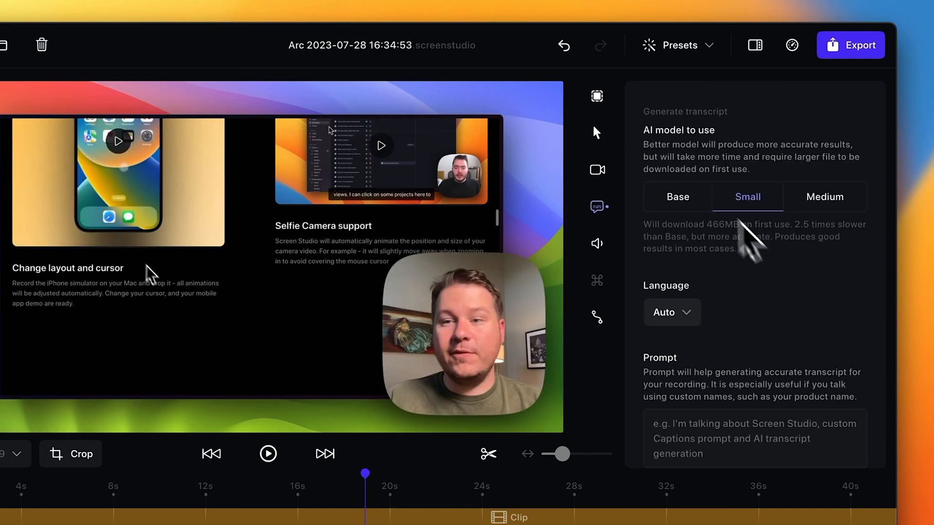
scroll(down, 3)
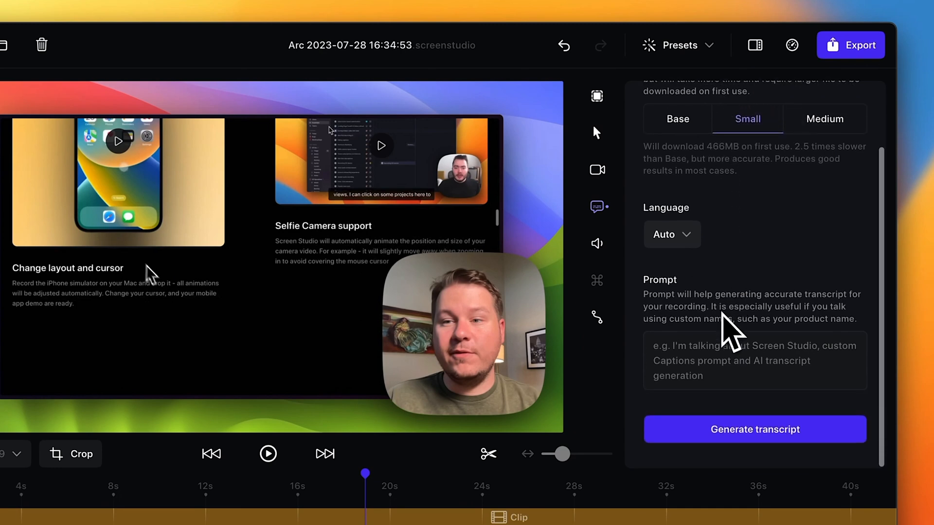
click(754, 430)
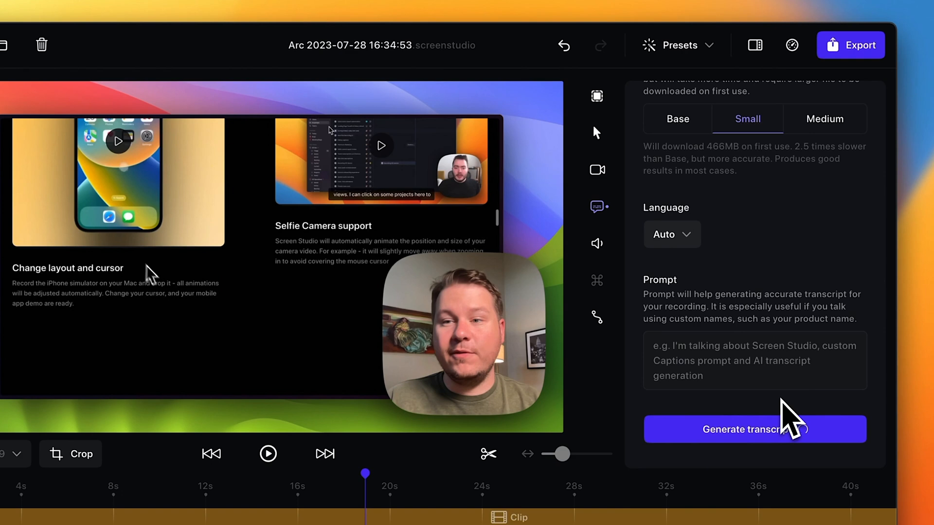
click(753, 429)
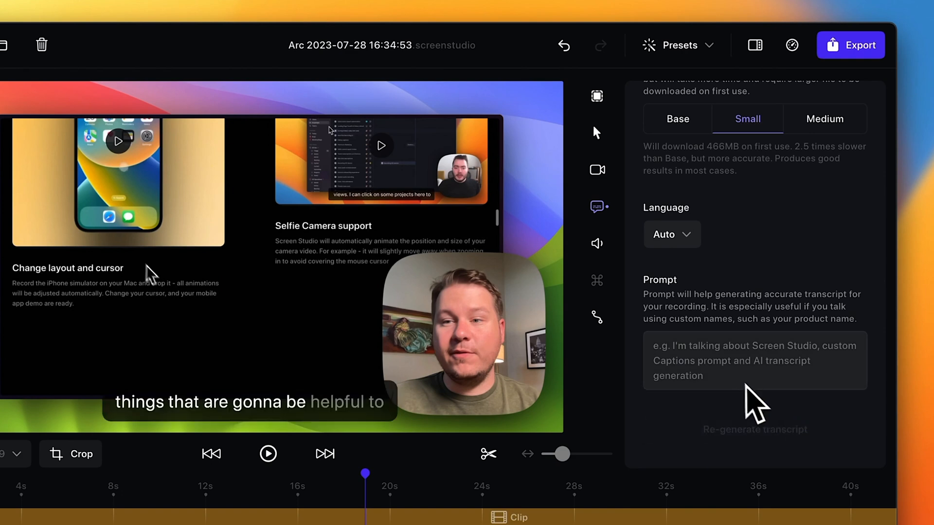
scroll(up, 3)
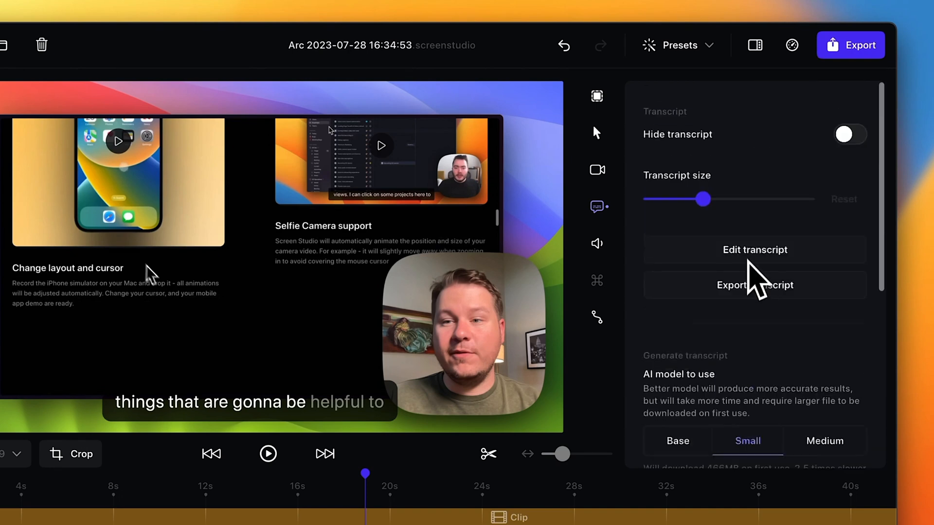
click(268, 454)
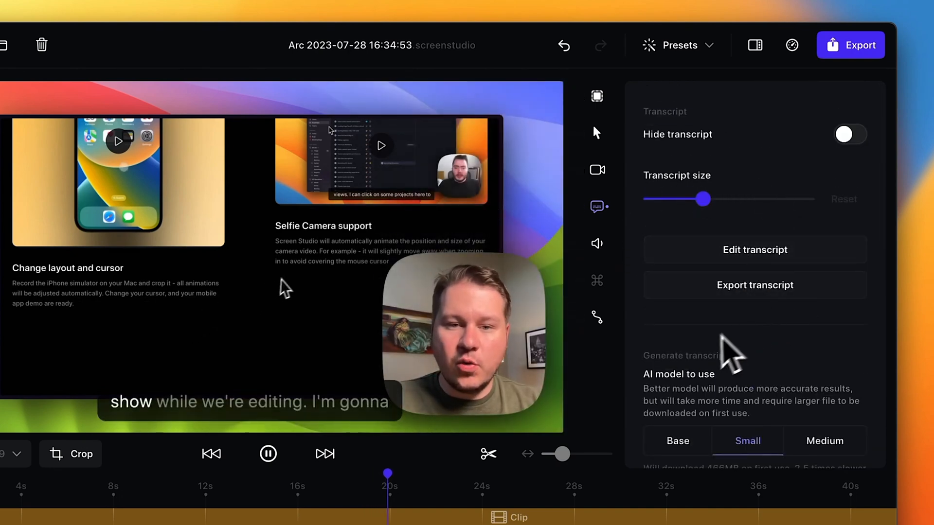
click(597, 243)
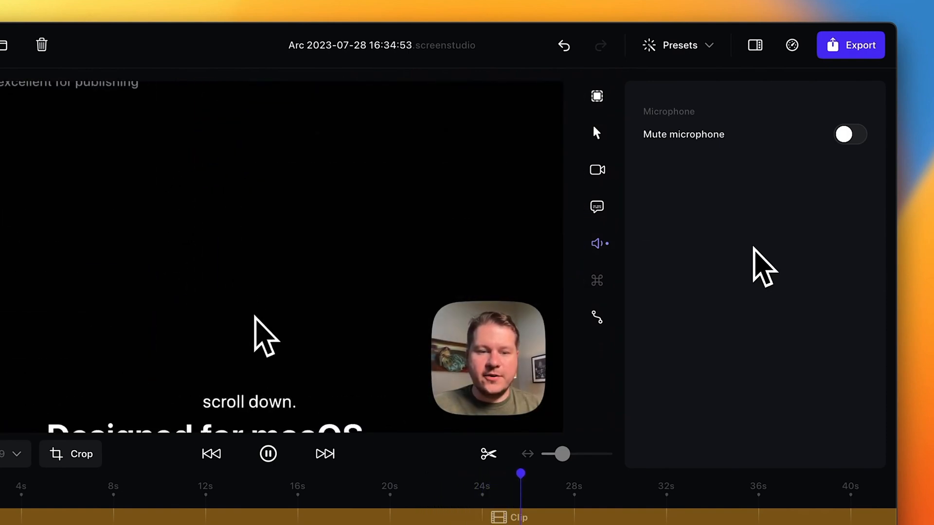
Show the Animations settings with motion blur on, trying the Quick cursor style before keeping Mellow
click(850, 135)
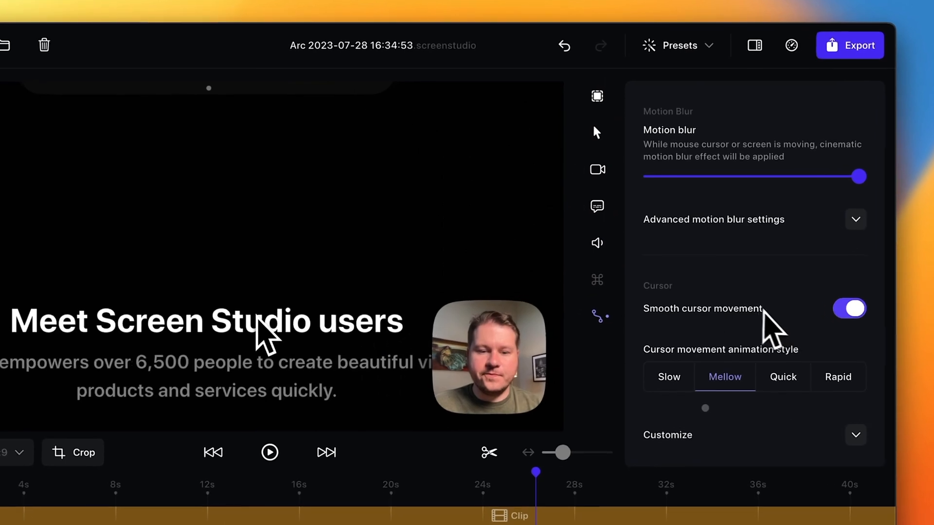
scroll(down, 3)
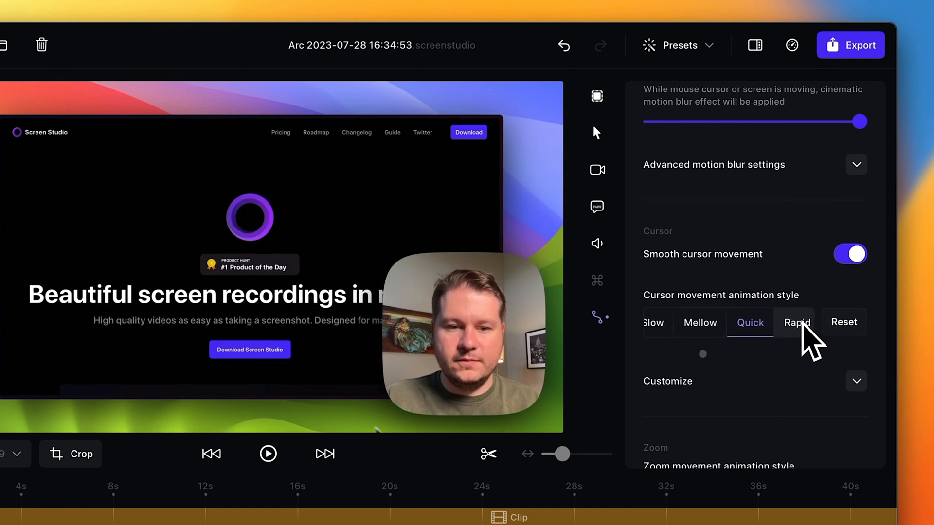
click(724, 322)
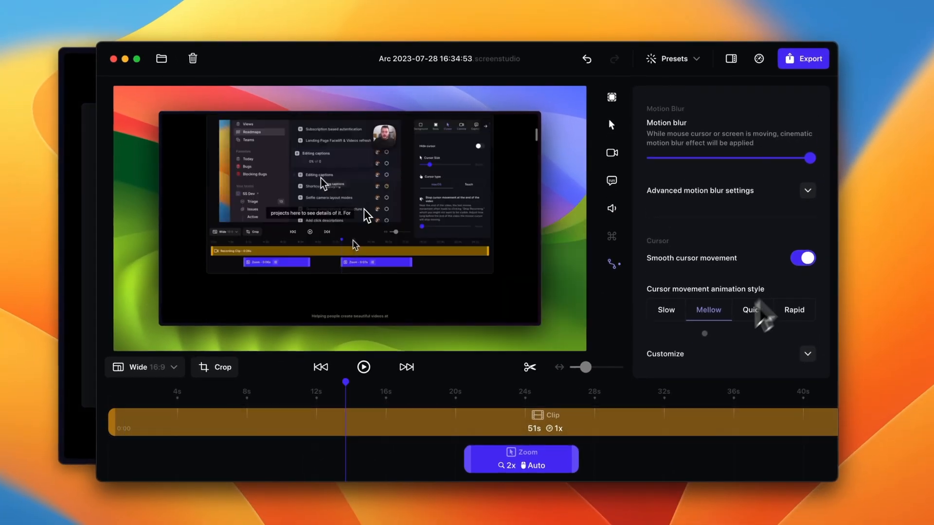
click(803, 258)
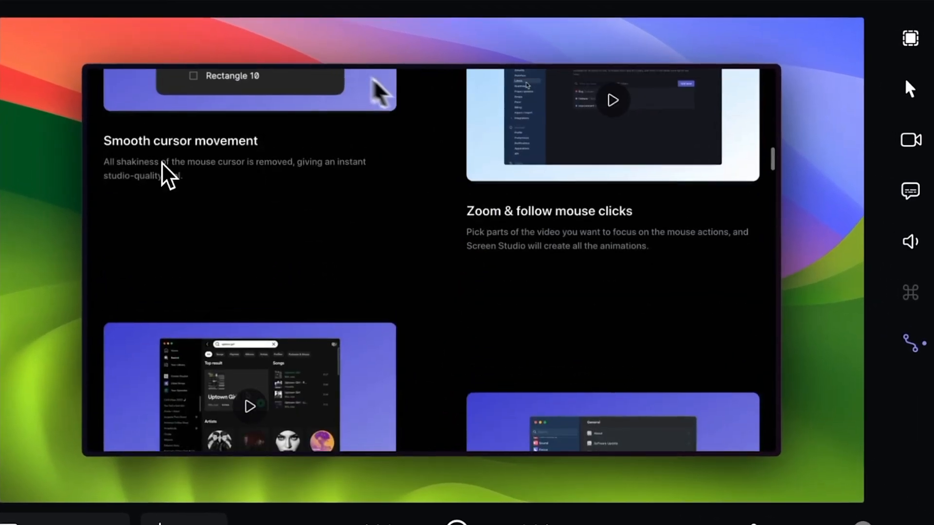
scroll(down, 3)
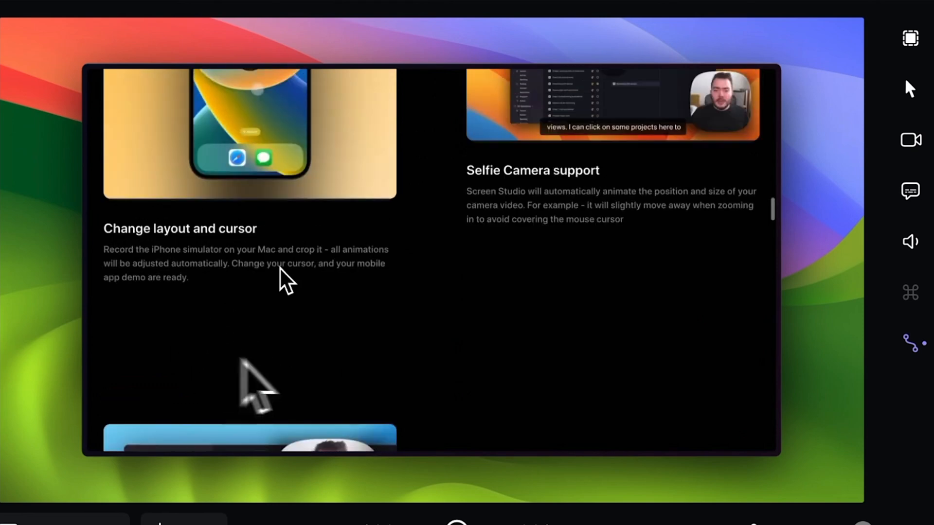
scroll(down, 3)
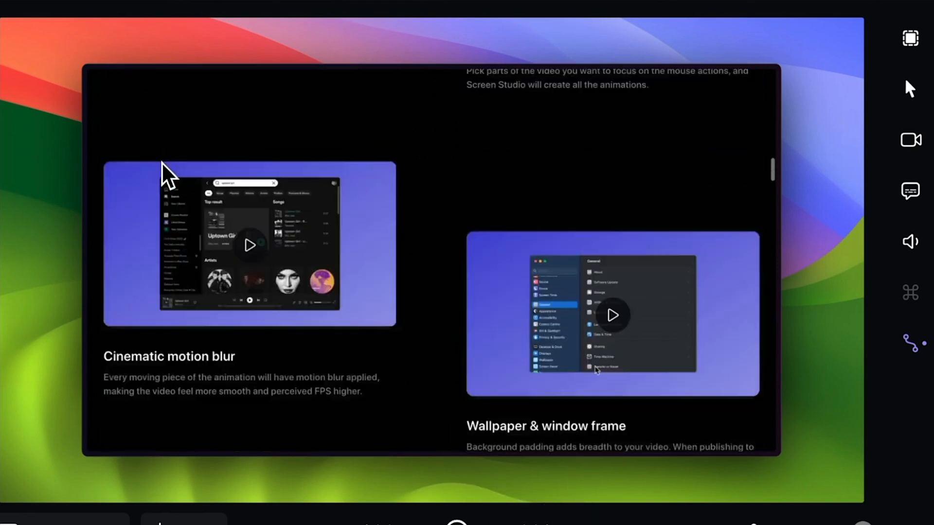
scroll(down, 3)
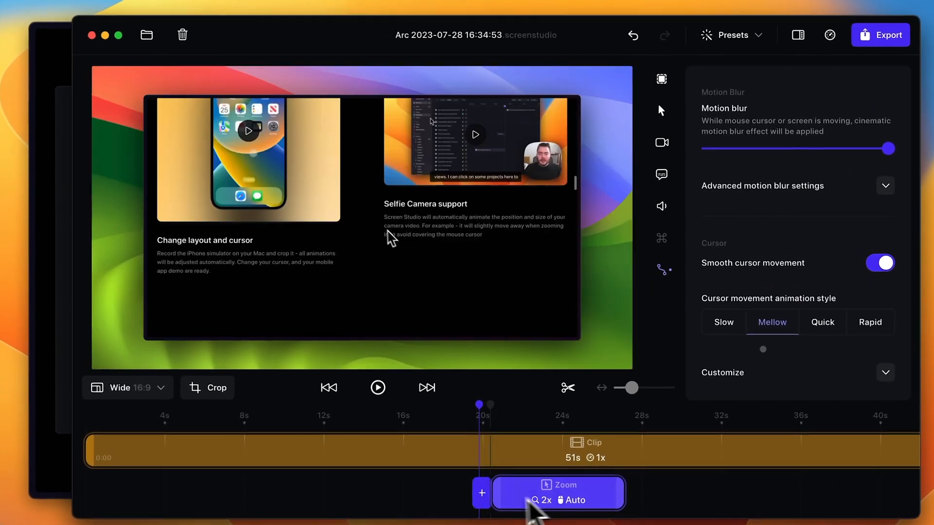
Toggle the first zoom off and on, try Manual framing, then set 2.5x in Auto mode
click(378, 388)
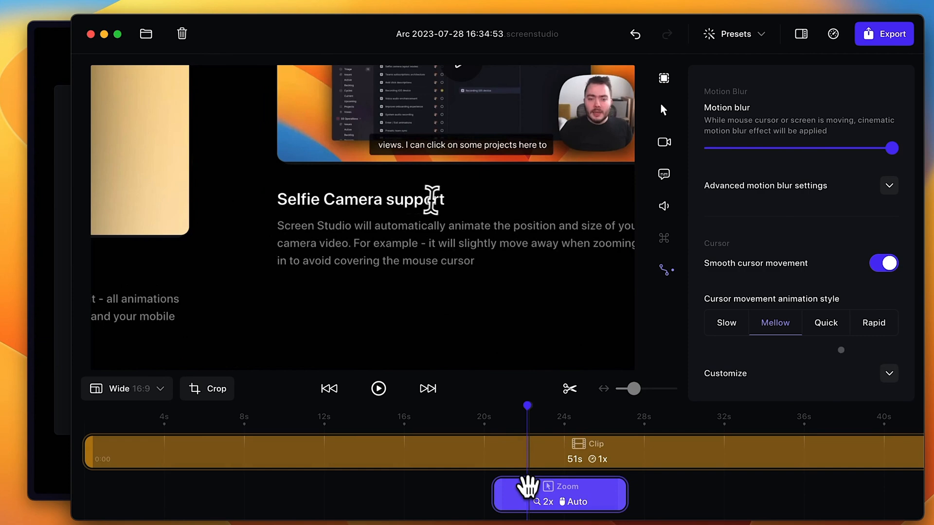
click(557, 487)
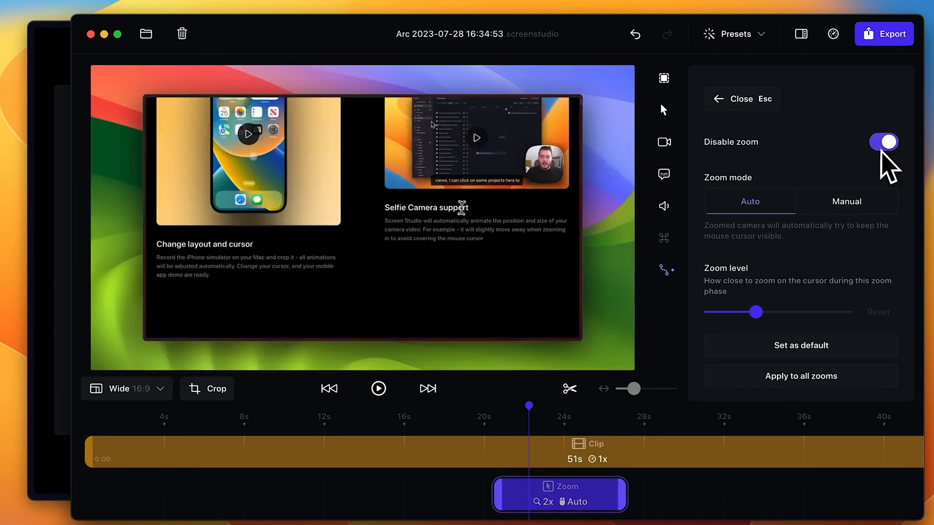
click(884, 142)
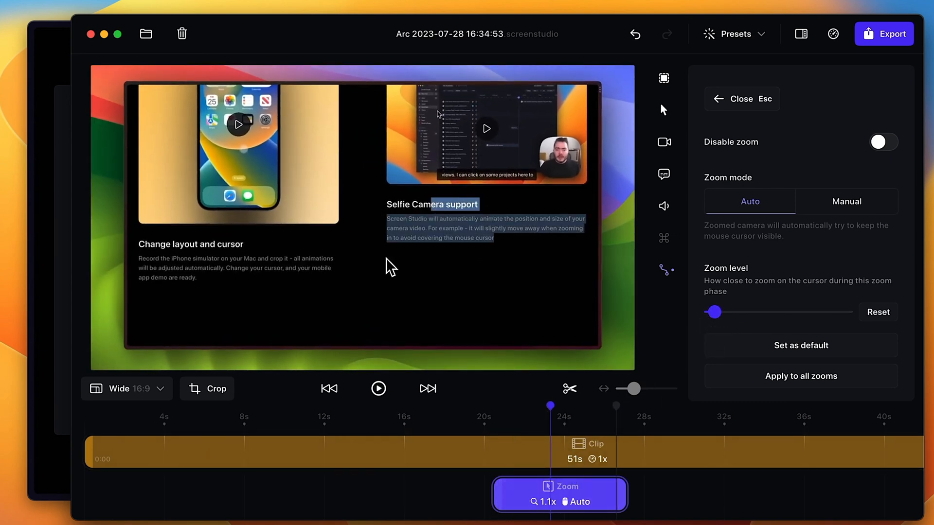
click(846, 201)
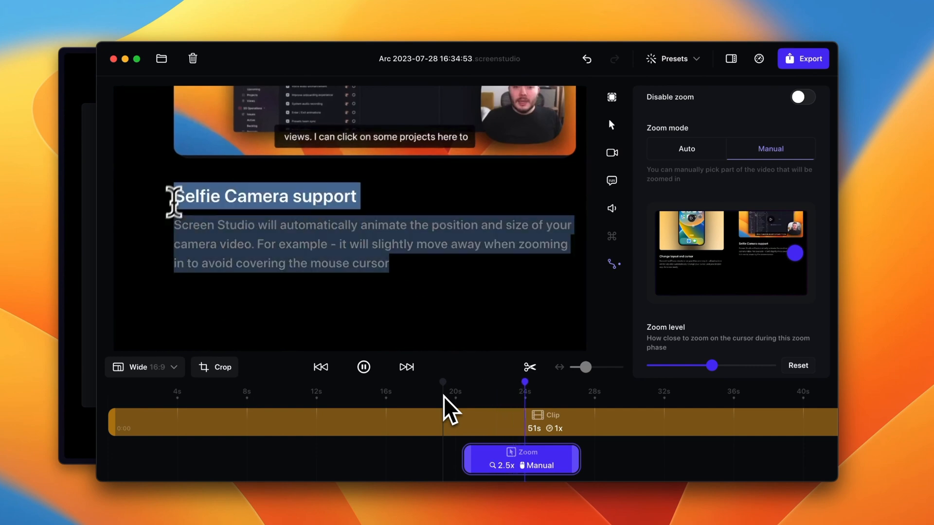
click(686, 148)
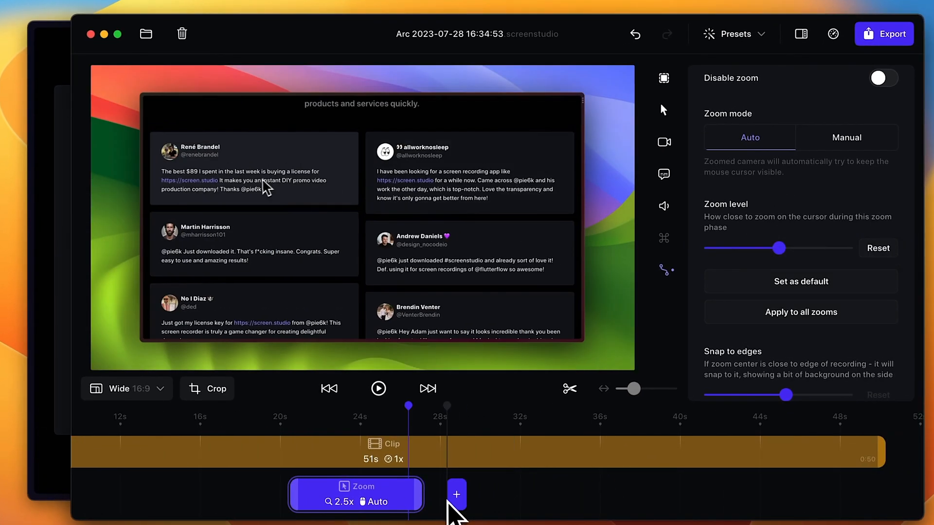
Add a 2x zoom after the first, play it back and adjust its glide direction and speed
click(456, 495)
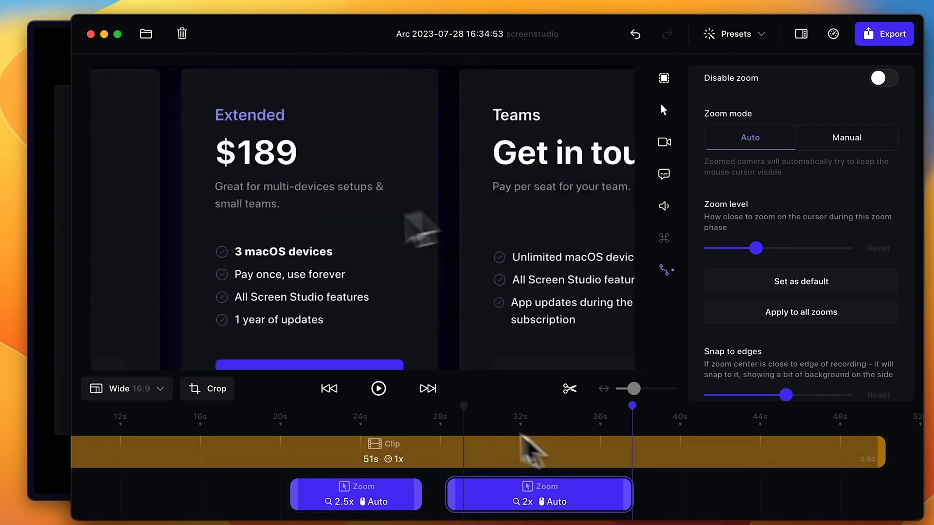
click(378, 389)
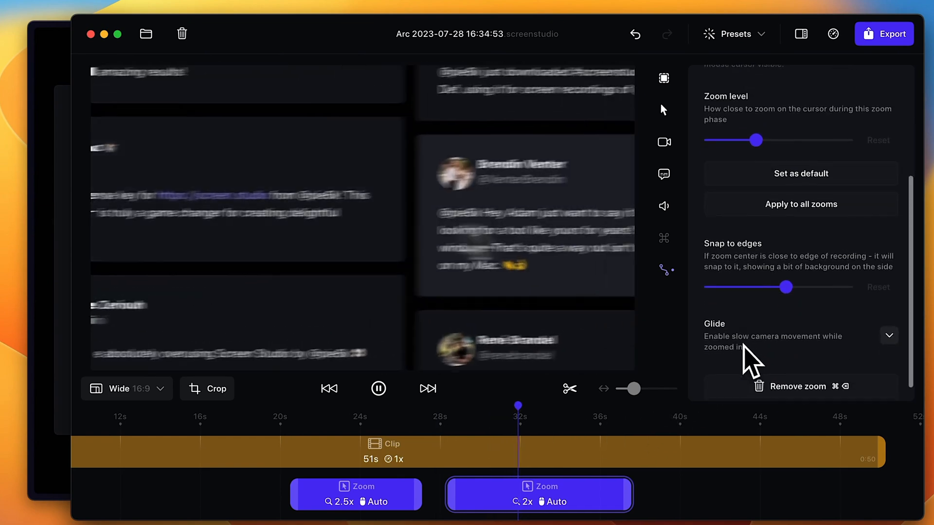
click(888, 334)
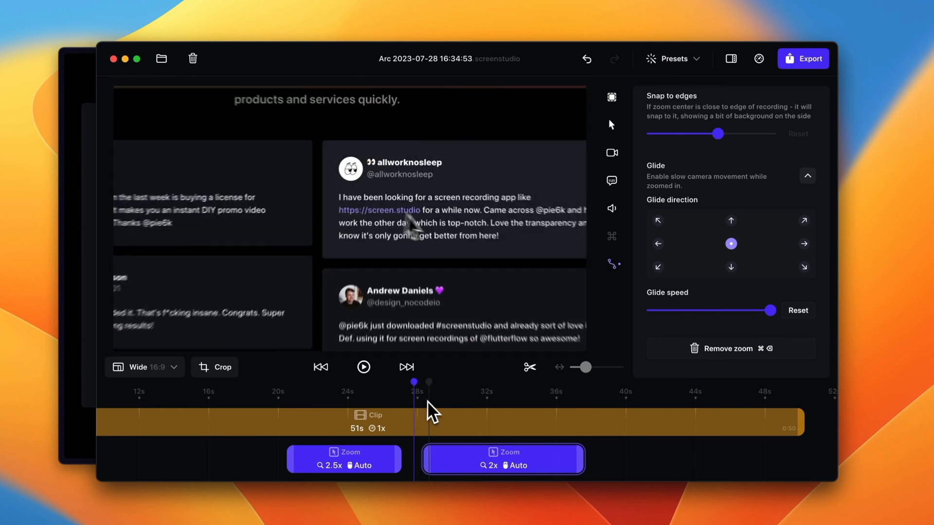
click(363, 367)
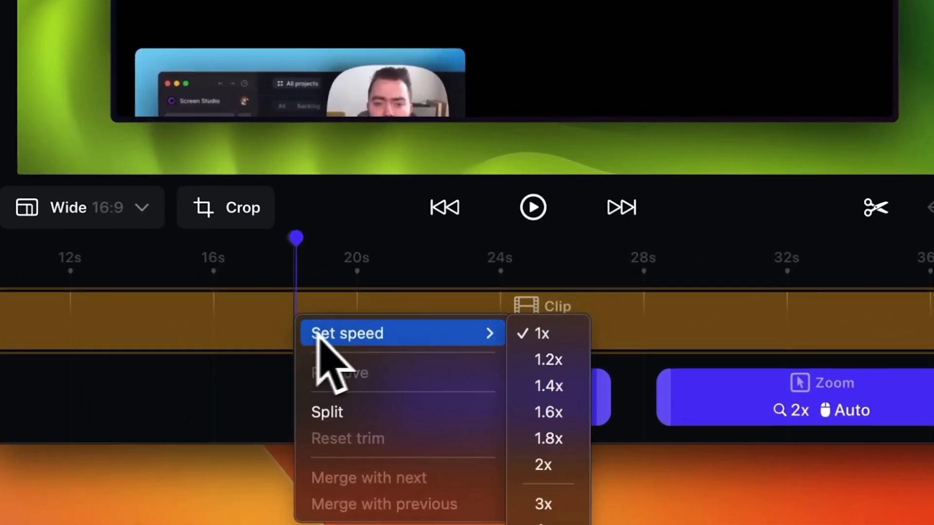
Set the clip speed to 1.6x, split it at the playhead and undo the split
click(547, 411)
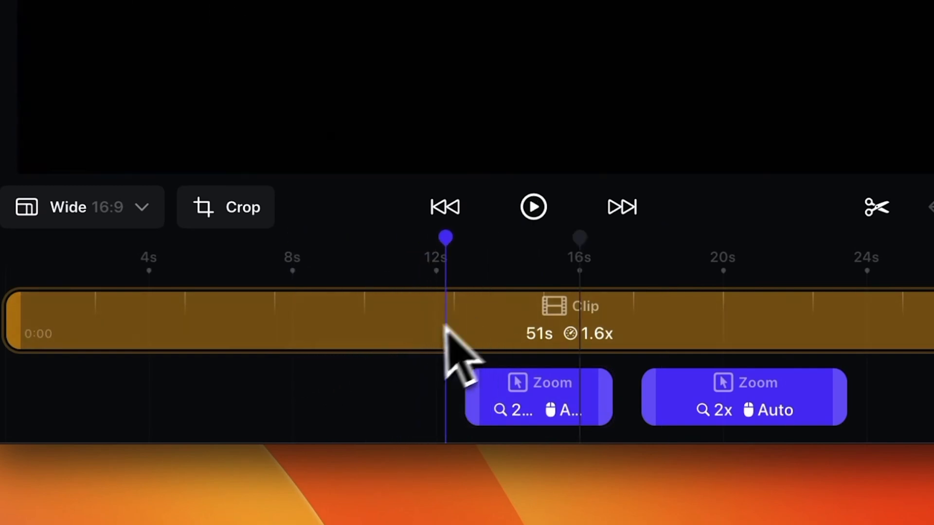
click(876, 206)
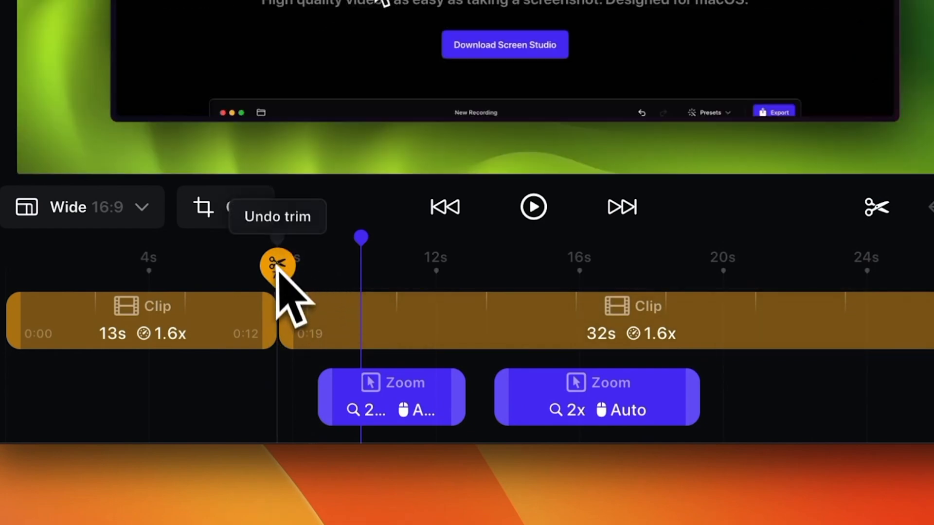
click(277, 216)
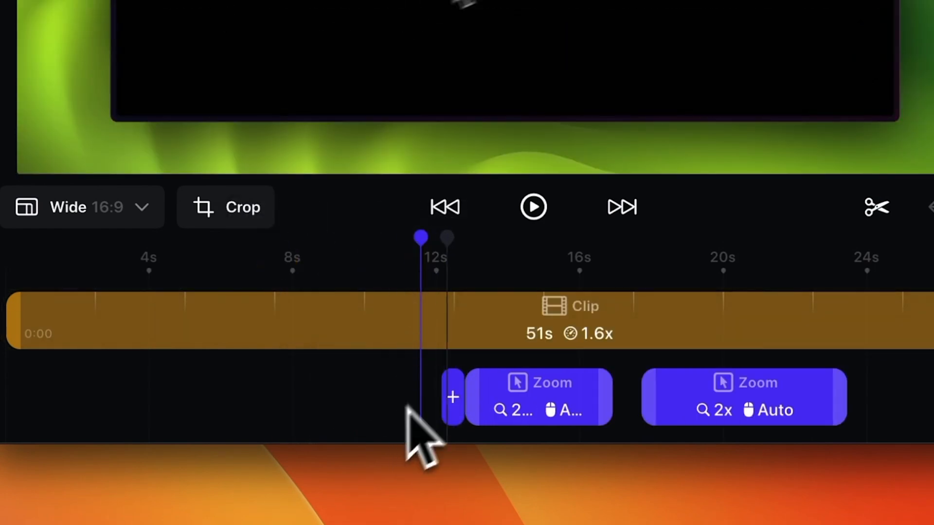
Add a third 2x automatic zoom before the existing two zooms
click(453, 397)
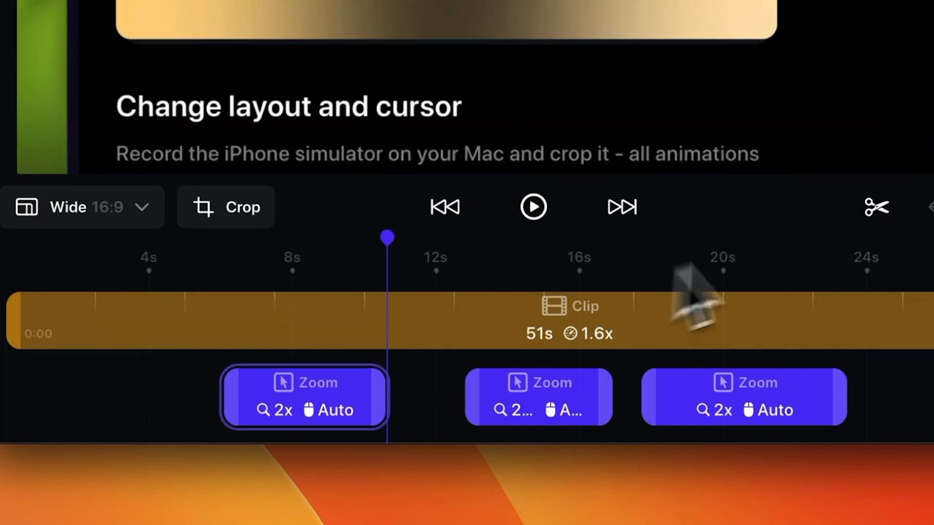
click(877, 207)
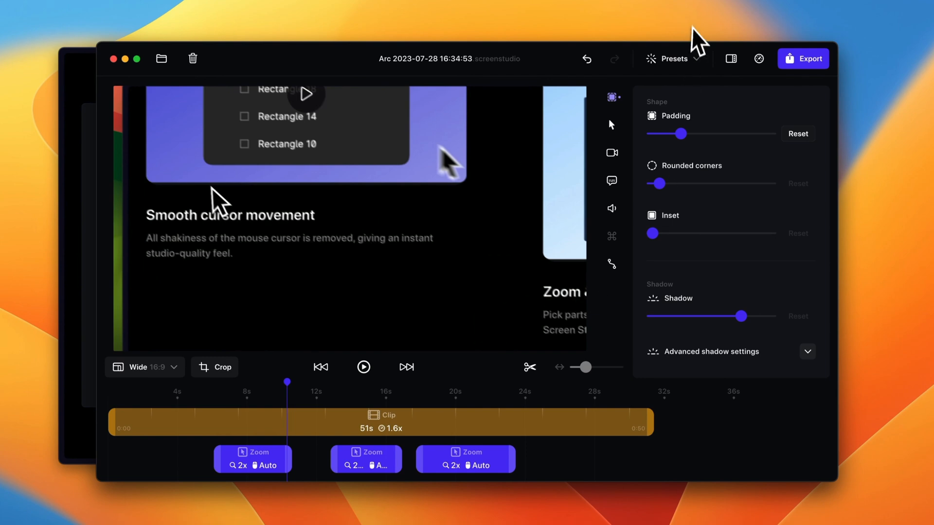
Show the Presets dropdown with the New preset name field and Create new preset button
click(673, 59)
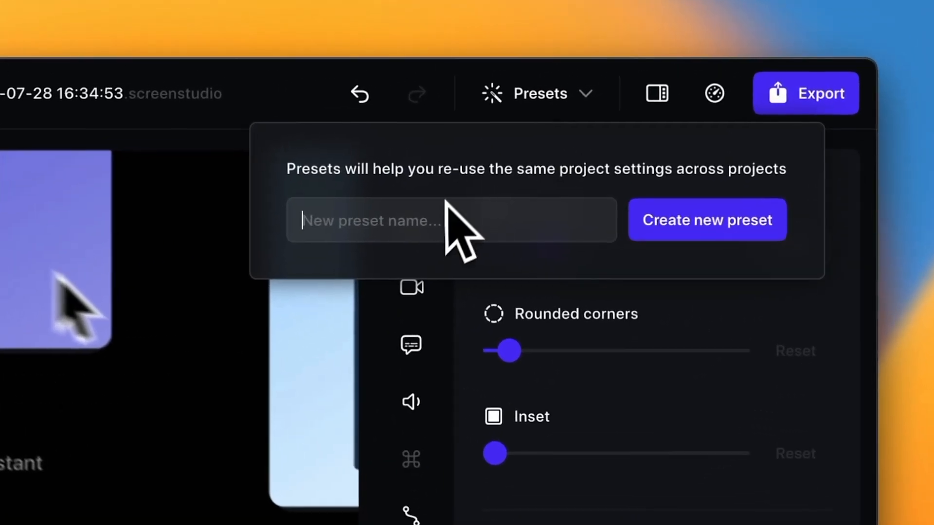
mouse_move(503, 180)
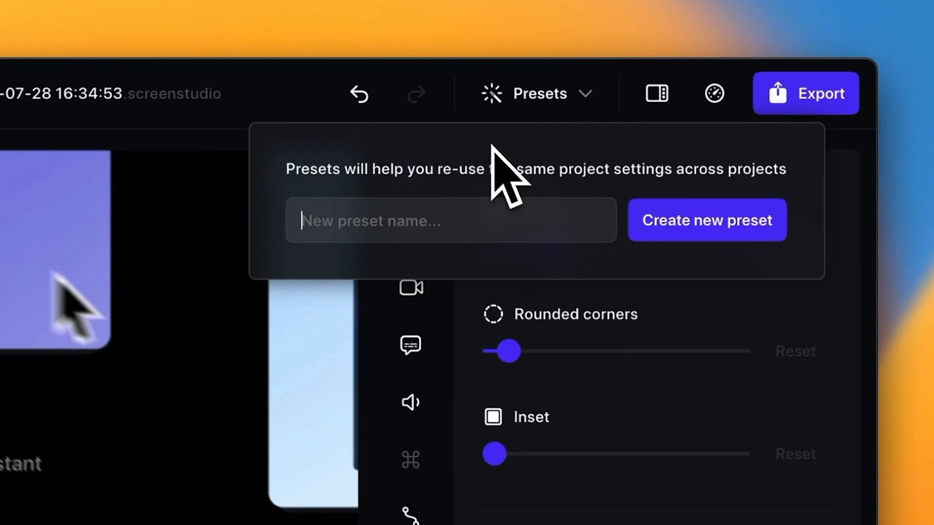
click(805, 93)
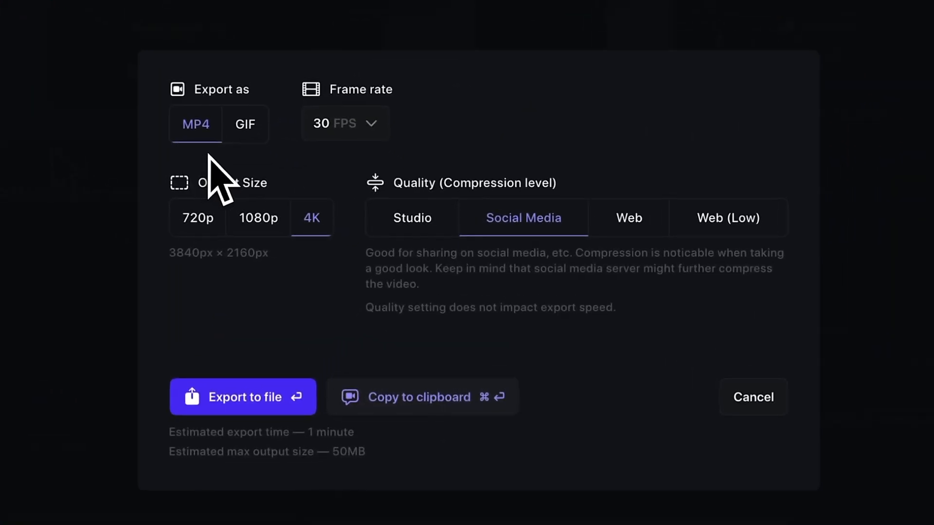
mouse_move(351, 232)
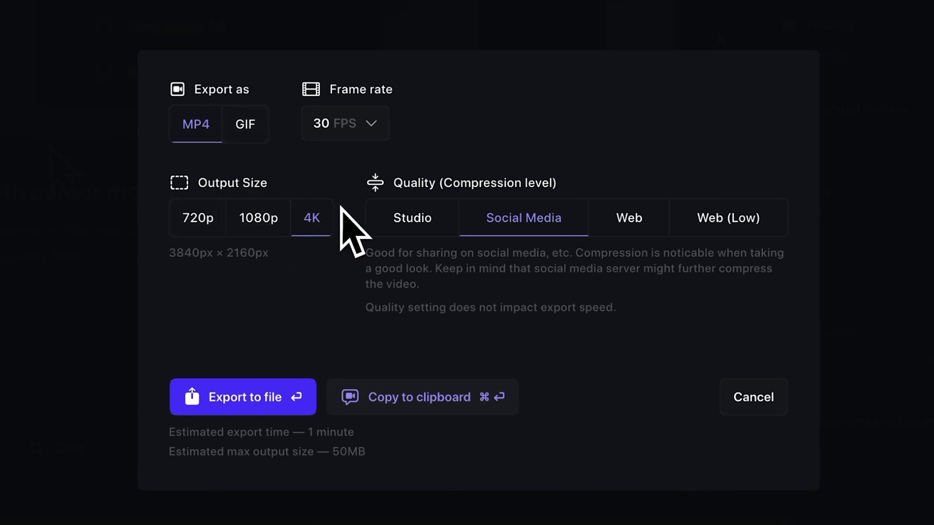
mouse_move(563, 381)
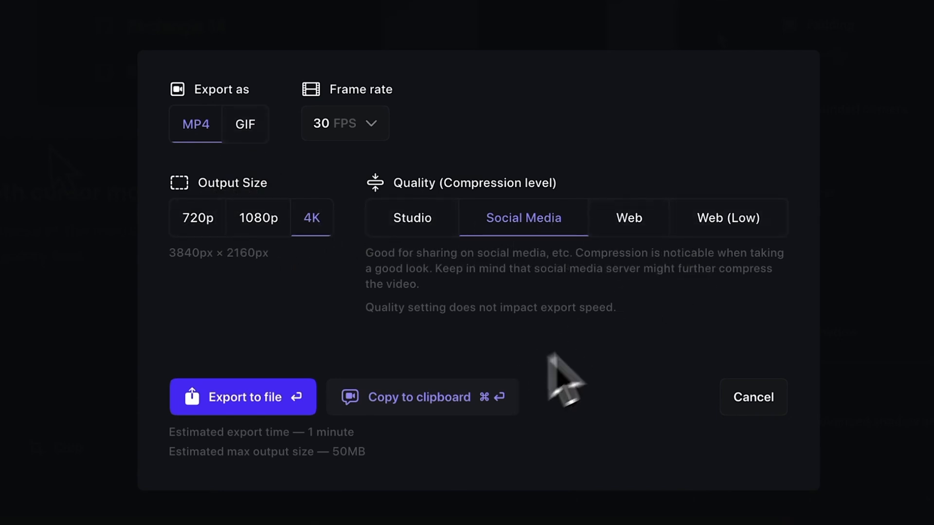
mouse_move(422, 397)
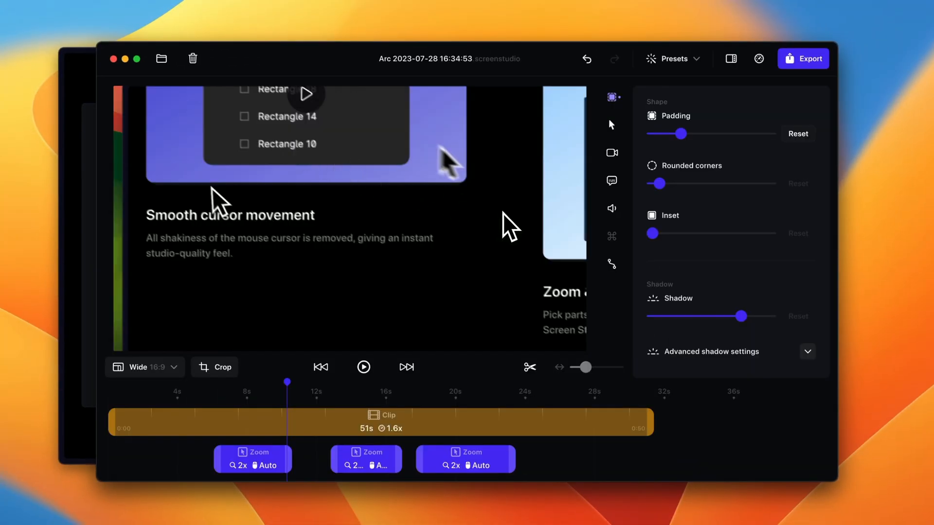
Close the project and choose Close without saving in the unsaved changes dialog
click(114, 59)
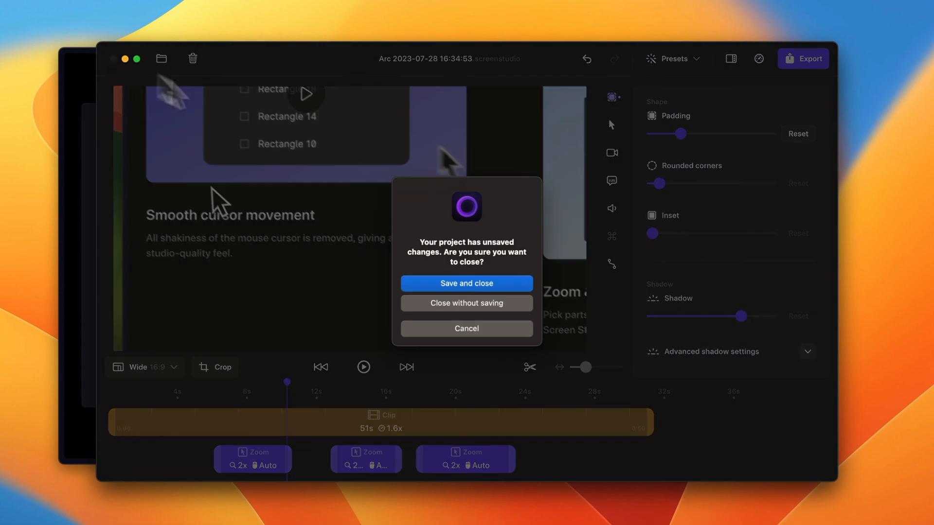
mouse_move(455, 312)
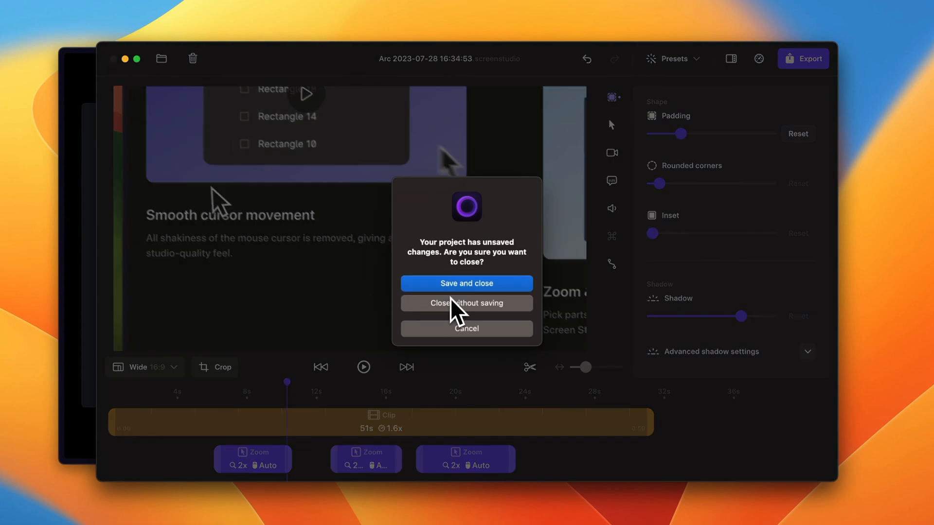
click(466, 304)
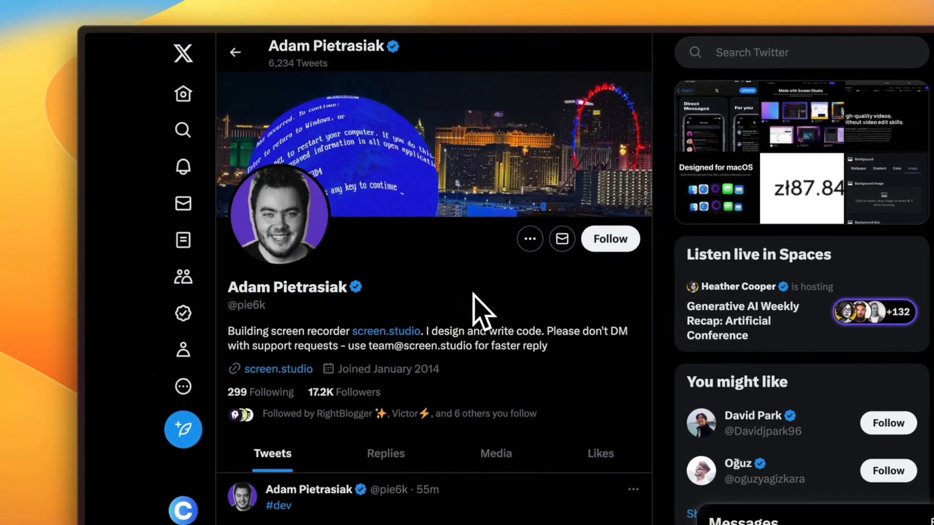